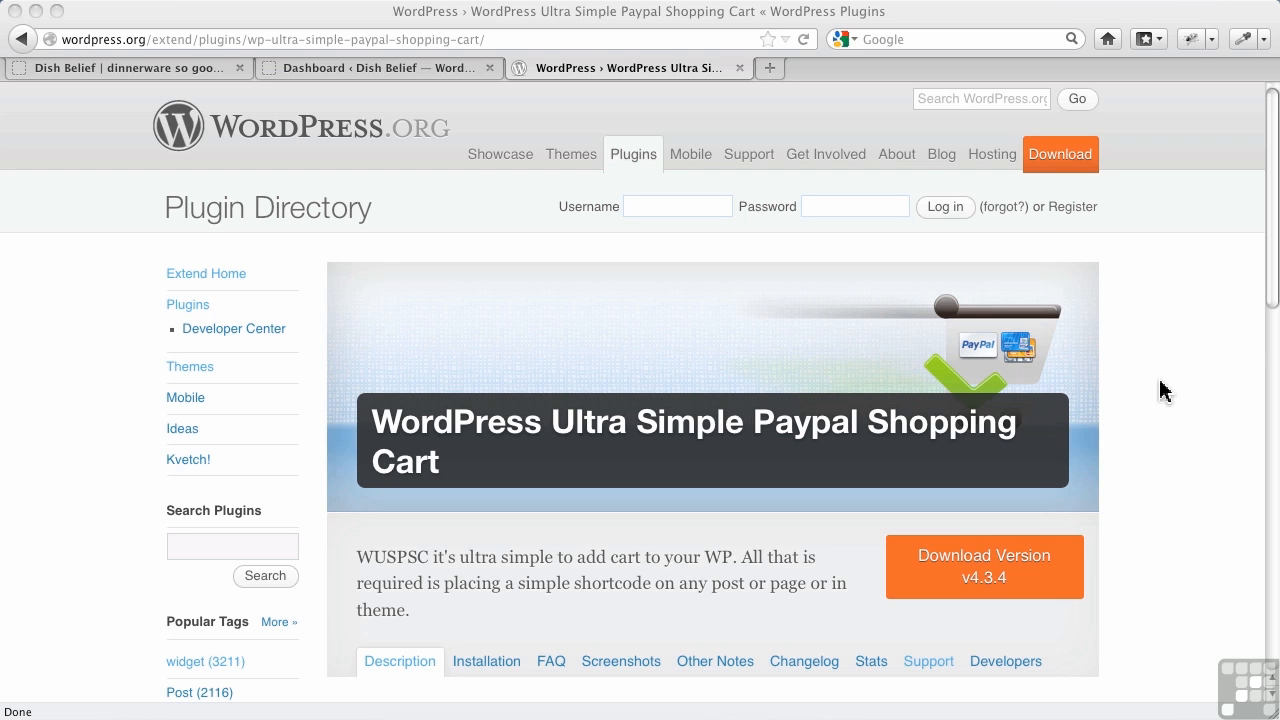
mouse_move(164, 52)
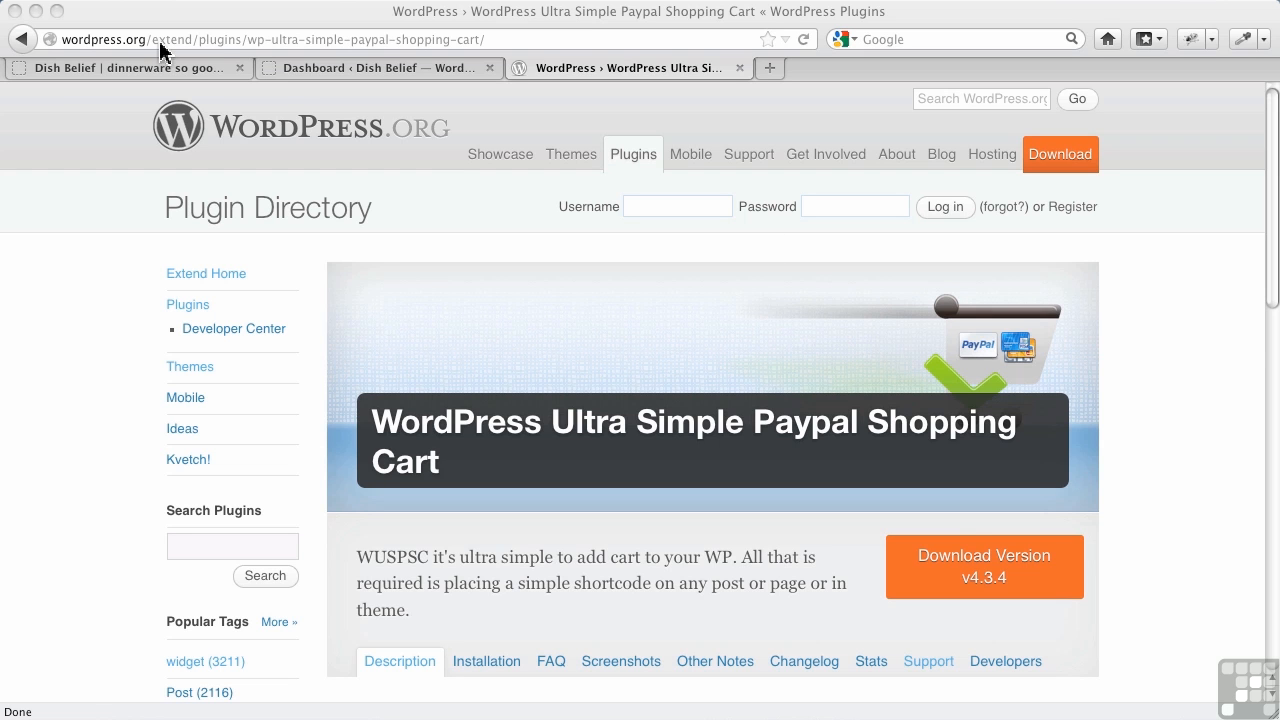
Switch to the Dish Belief dashboard and go to Plugins > Add New.
click(378, 68)
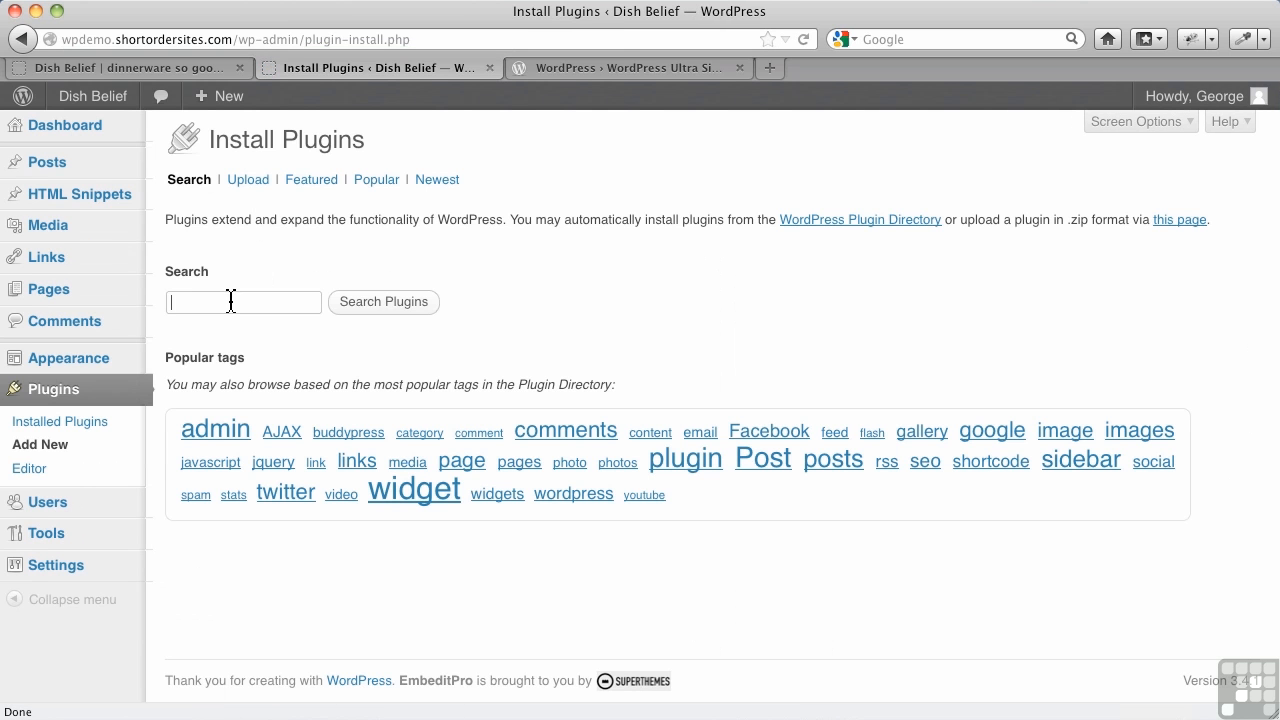
Search for 'ultra simple paypal shopping cart' and install Ultra Simple Paypal Shopping Cart v4.3.4.
text(ultr)
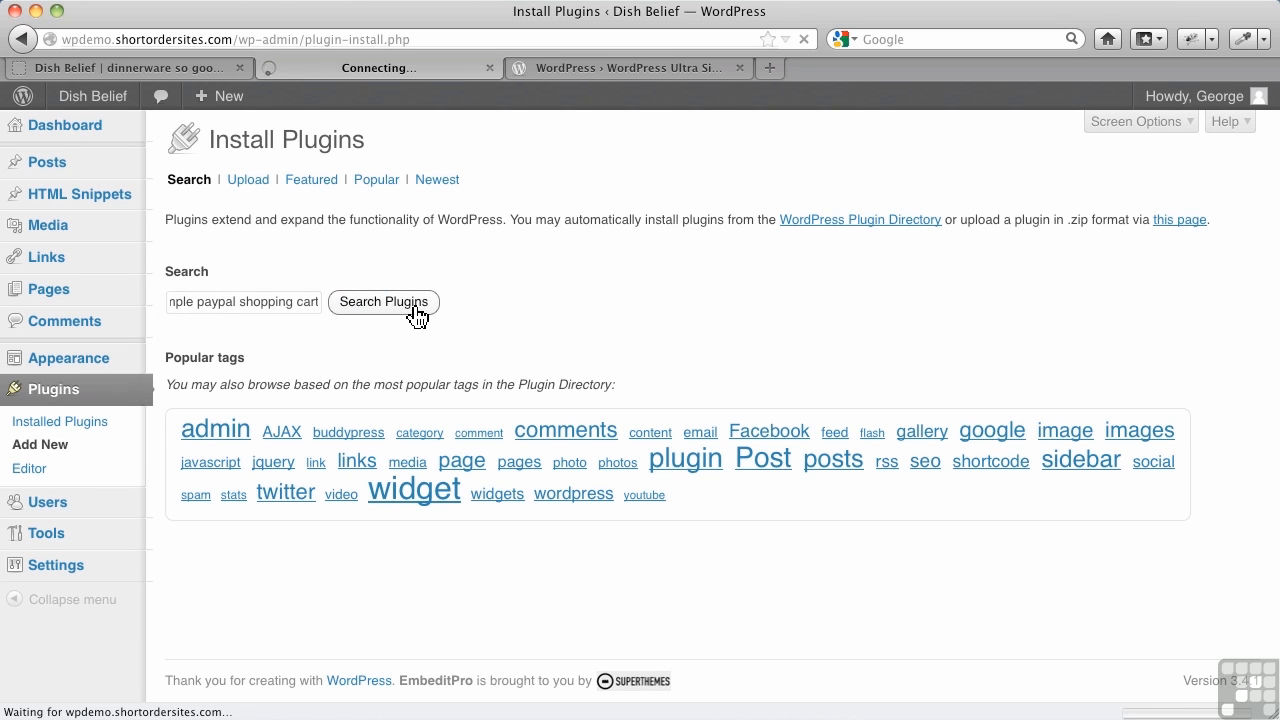
click(384, 302)
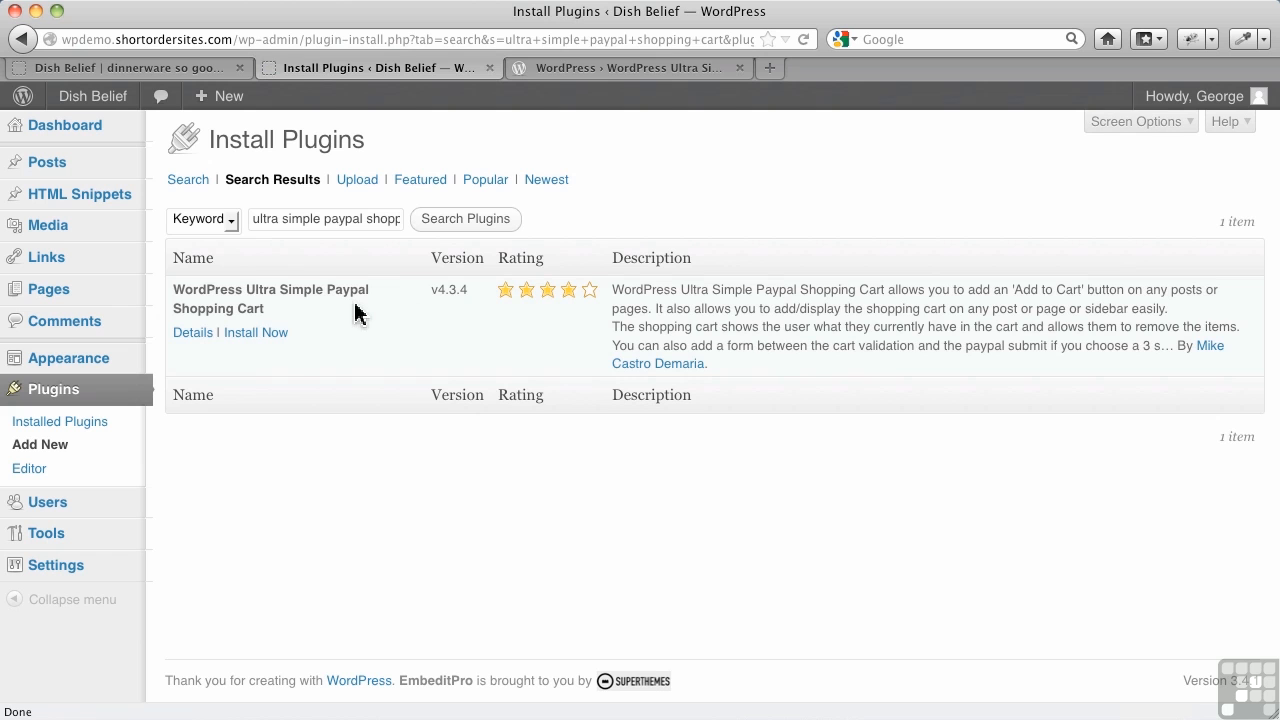
mouse_move(256, 332)
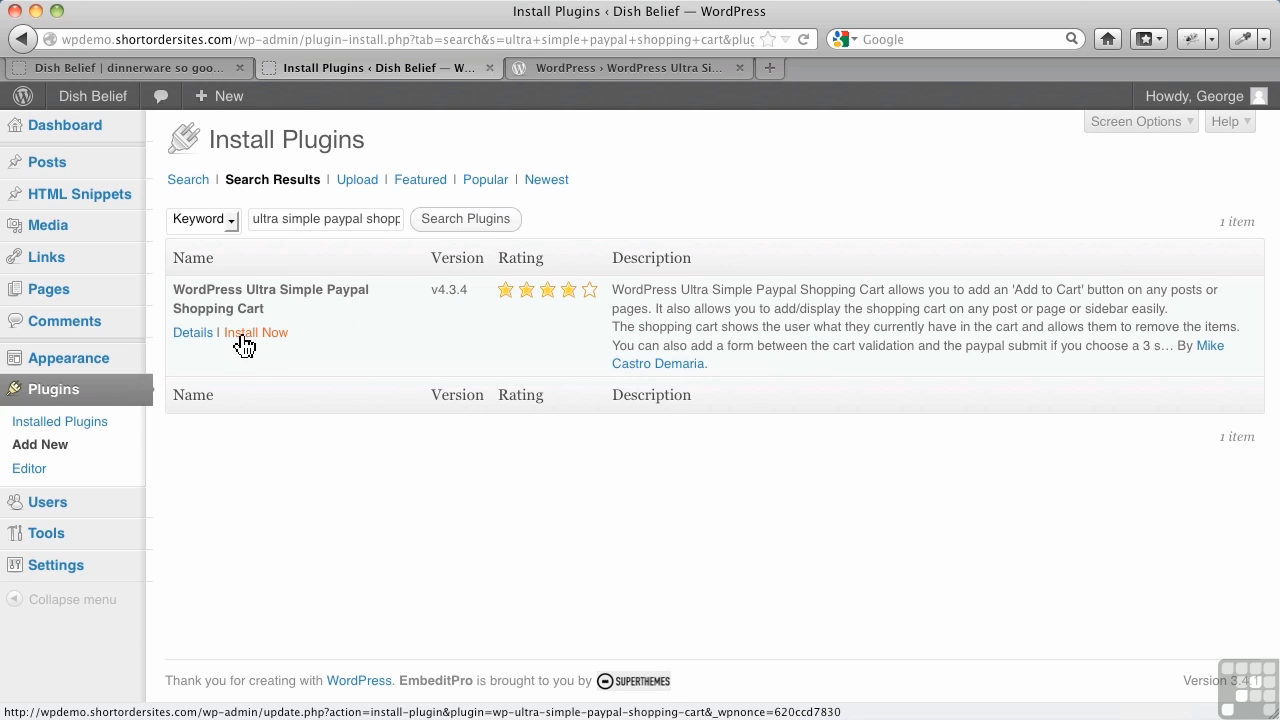
mouse_move(256, 332)
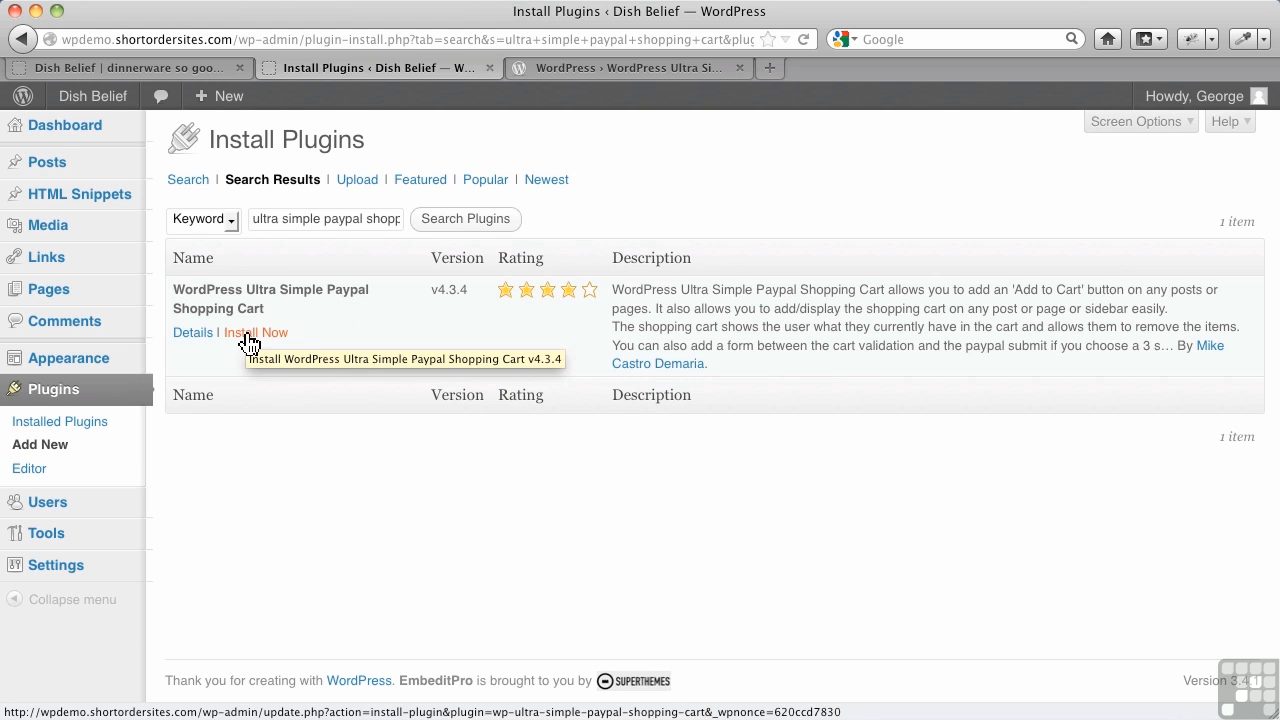
click(256, 332)
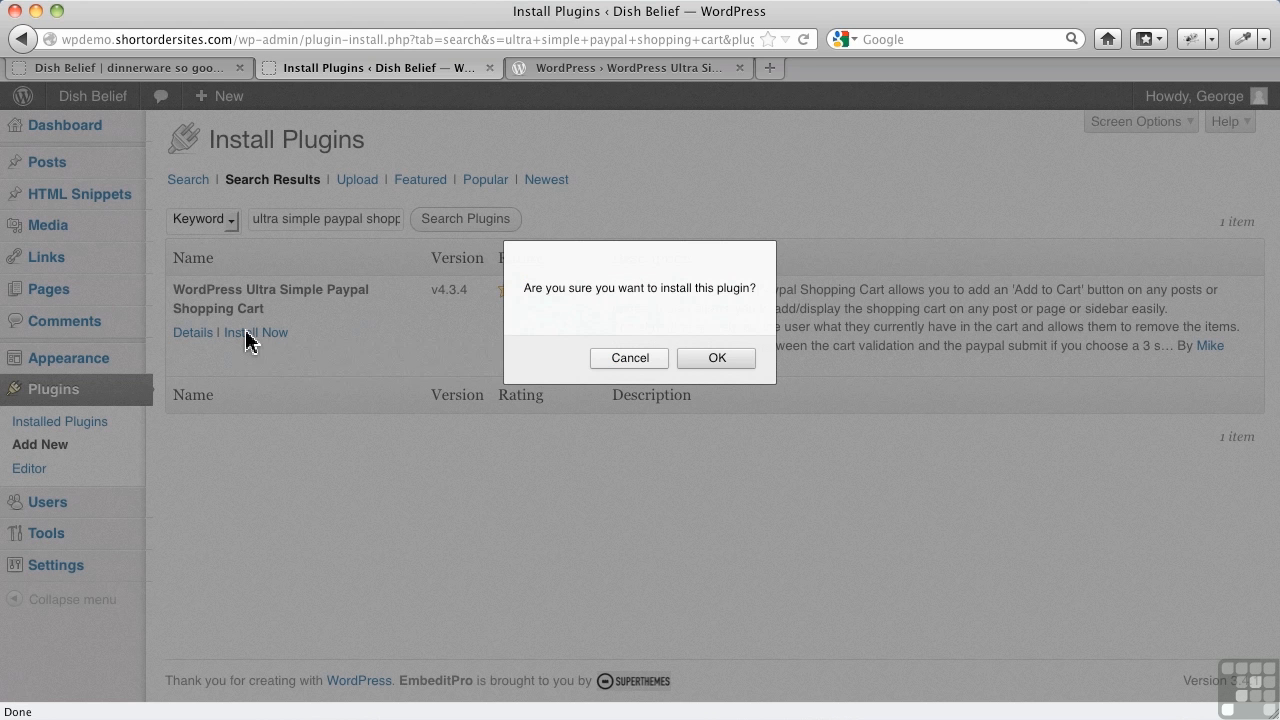
click(716, 358)
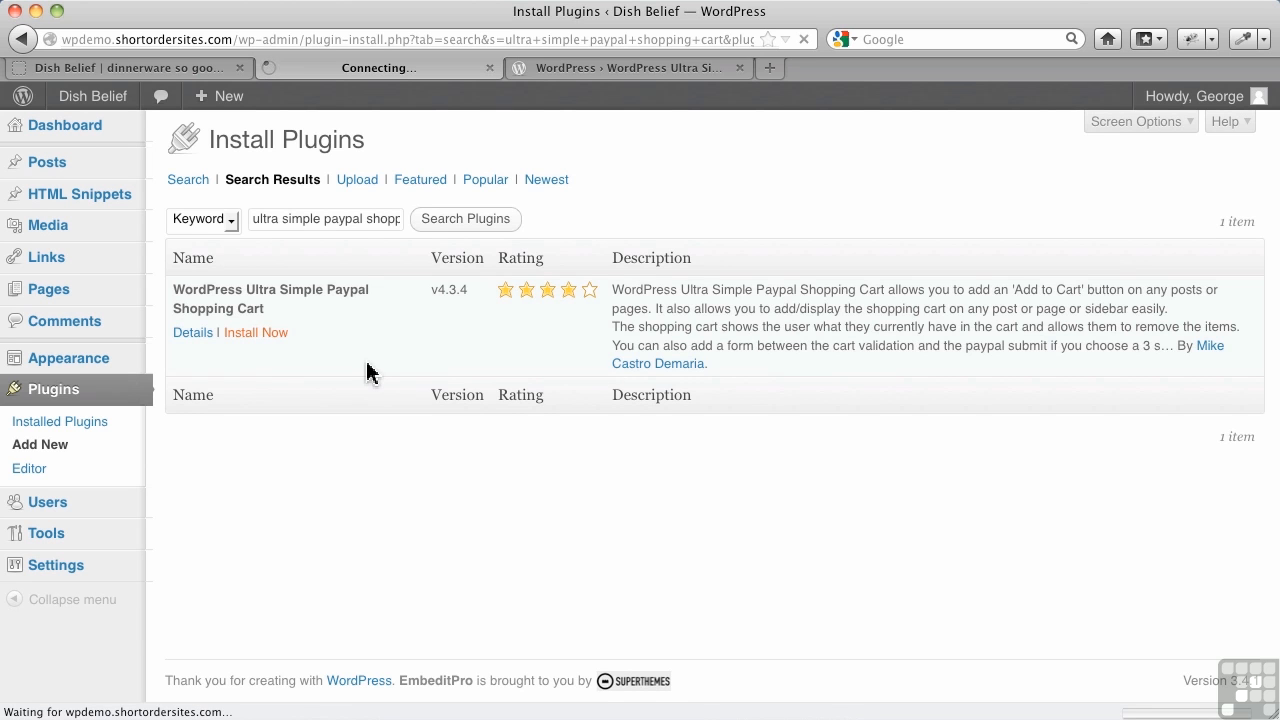
Attempt to activate the new plugin, which fails with a redeclared-function fatal error.
click(256, 332)
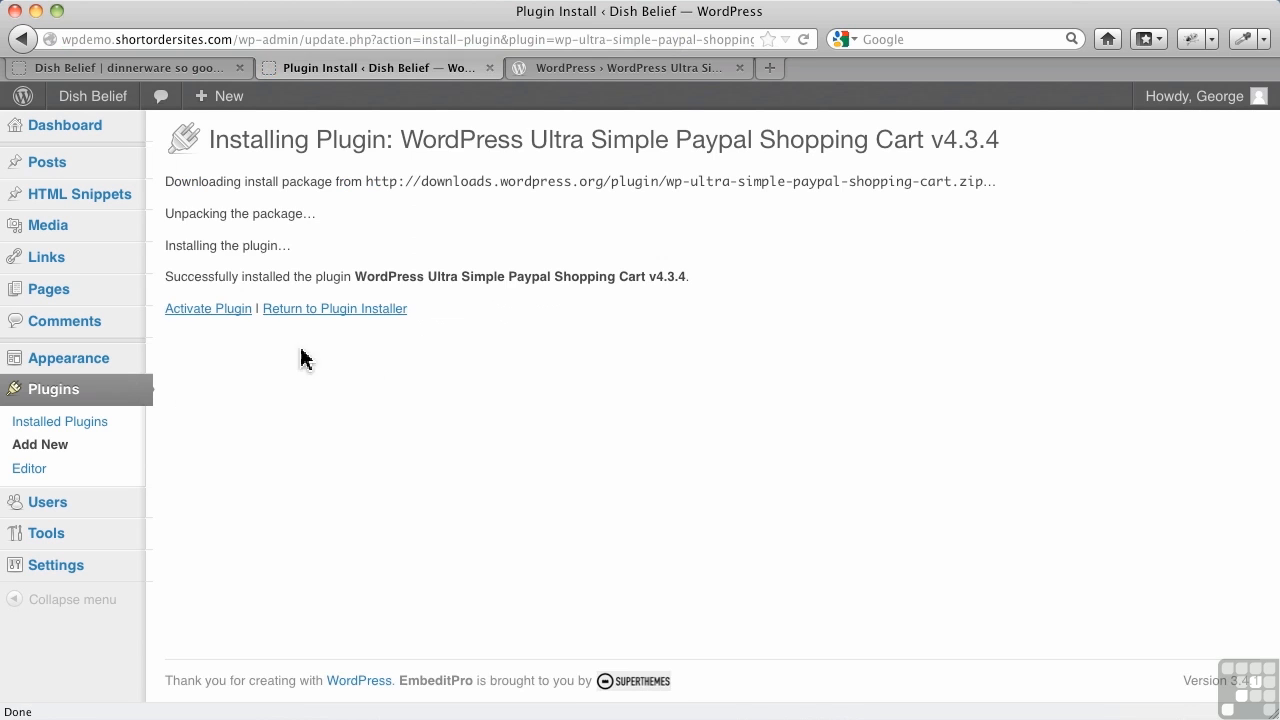
click(208, 308)
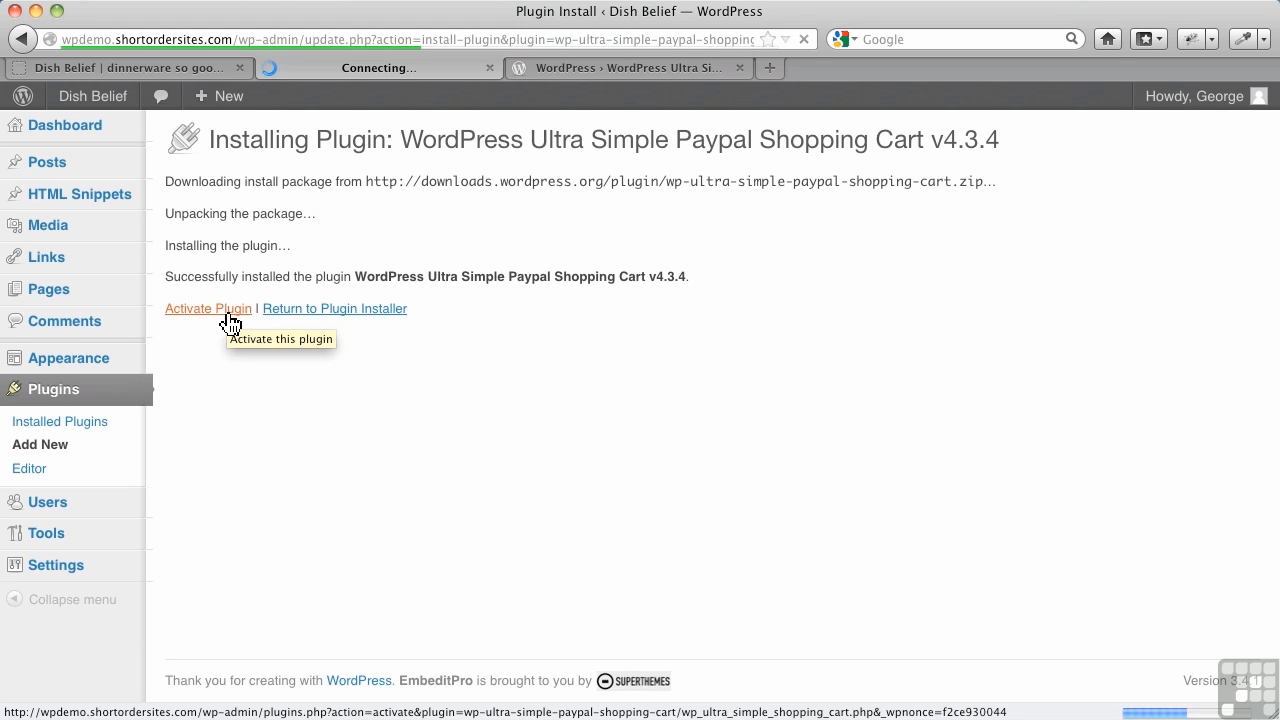
click(208, 308)
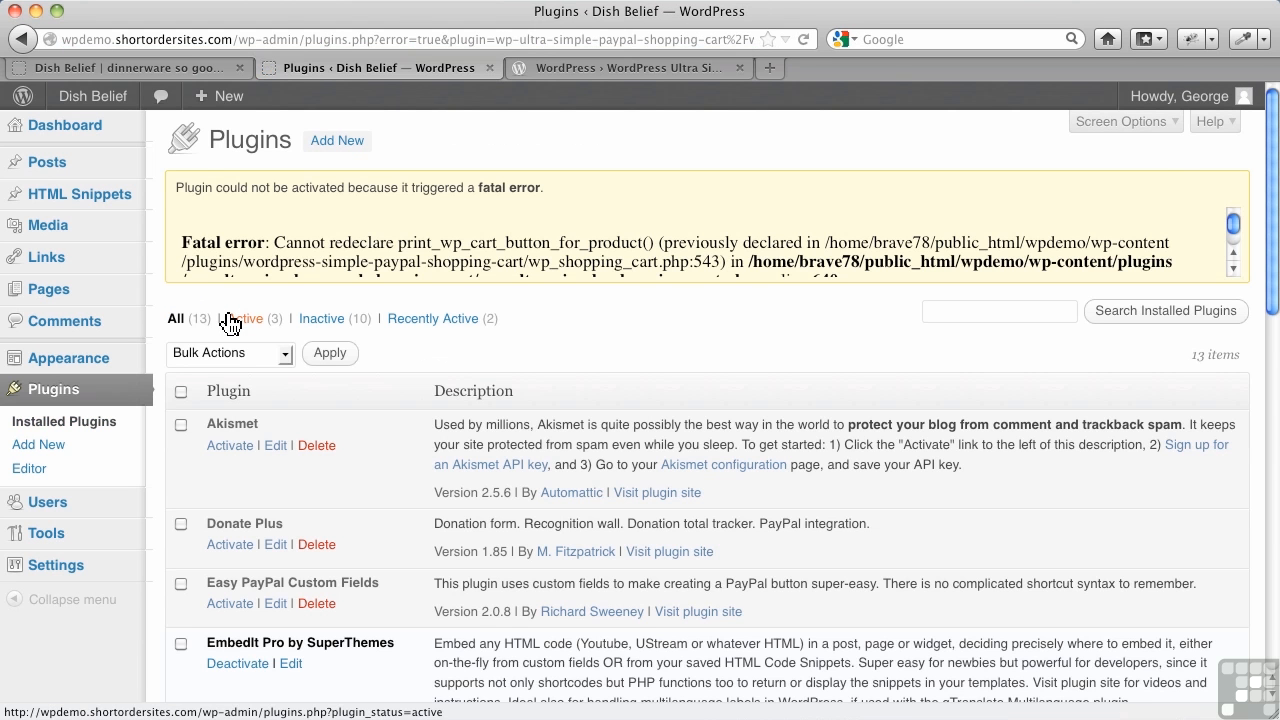
mouse_move(440, 230)
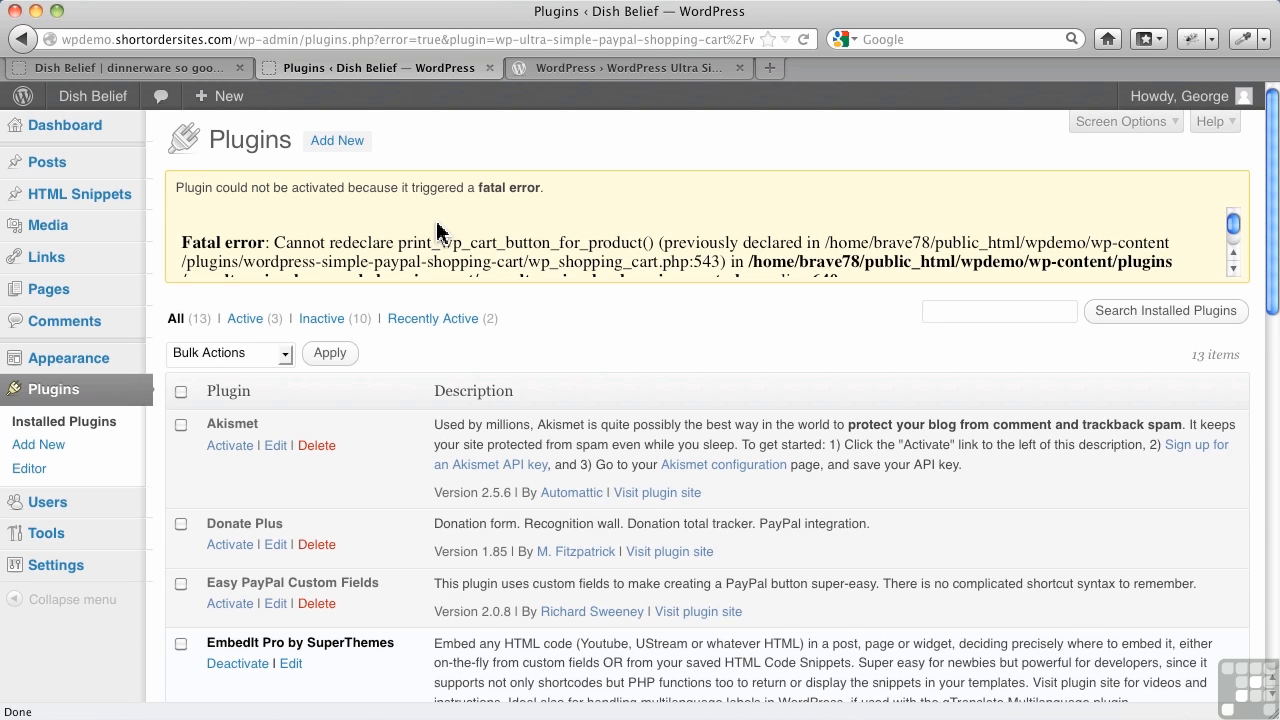
mouse_move(404, 252)
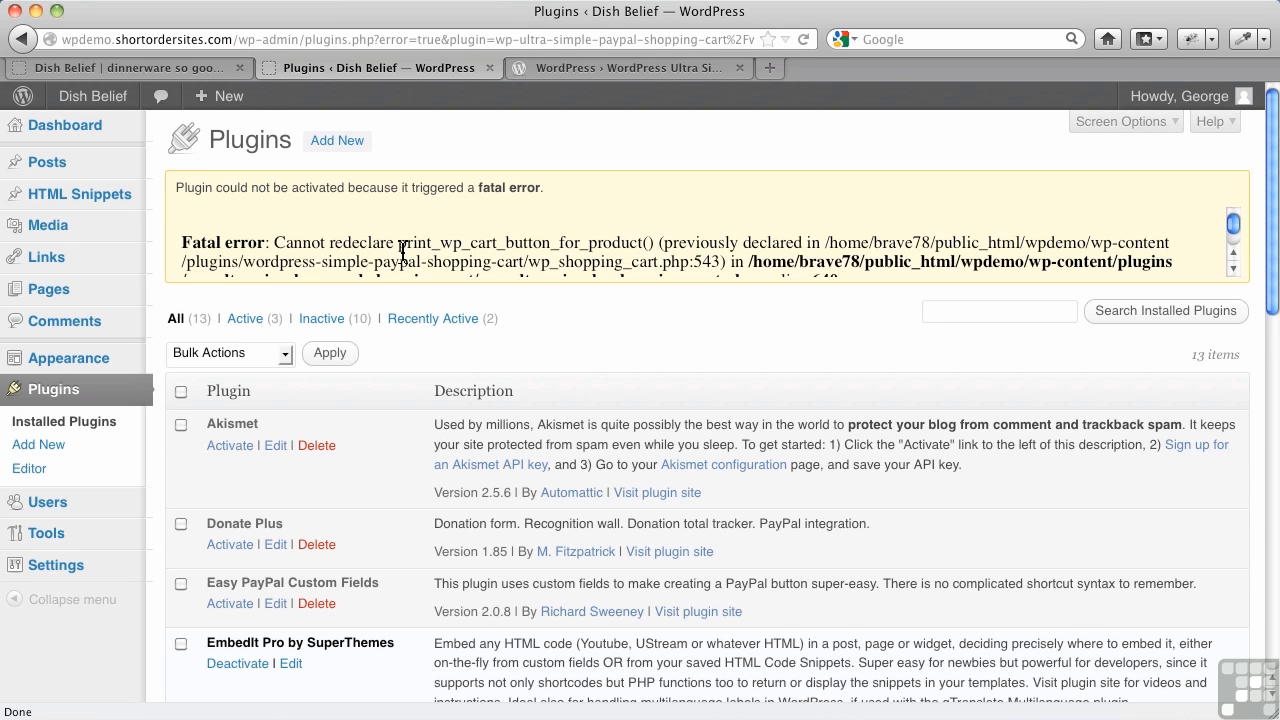
Deactivate the conflicting WP Simple Paypal Shopping cart and activate WP Ultra simple Paypal Cart.
scroll(down, 3)
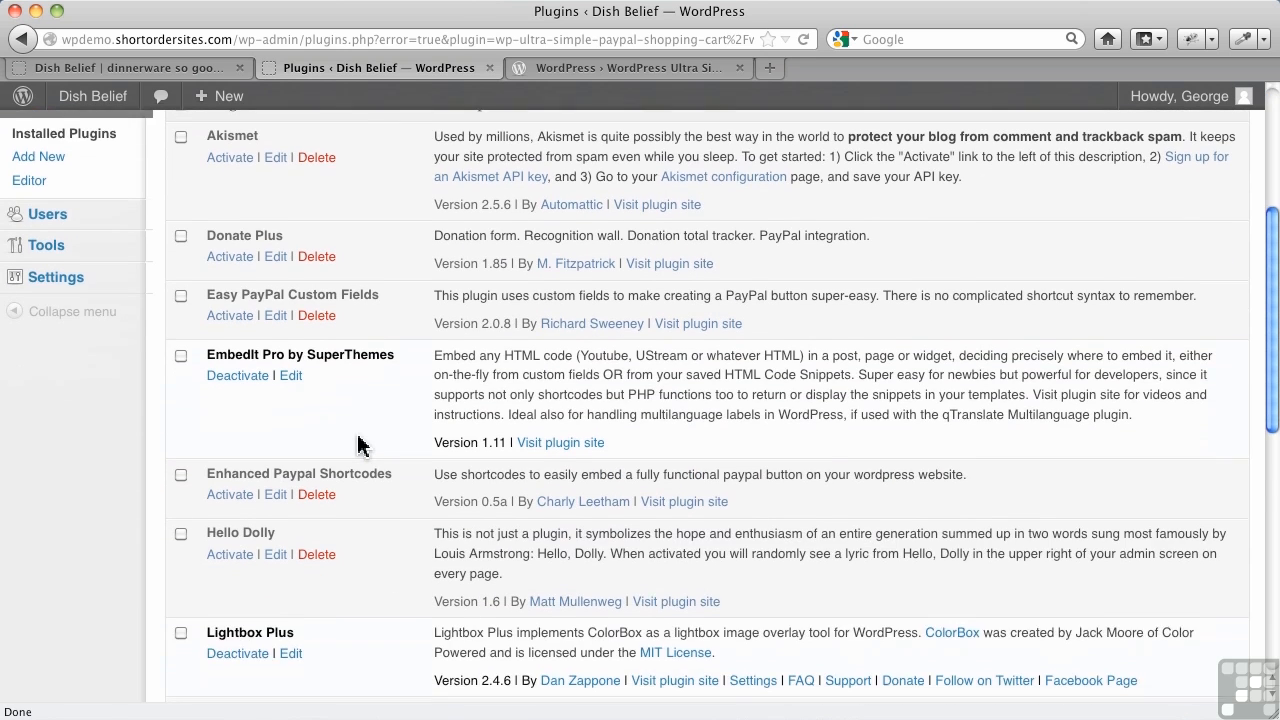
scroll(down, 3)
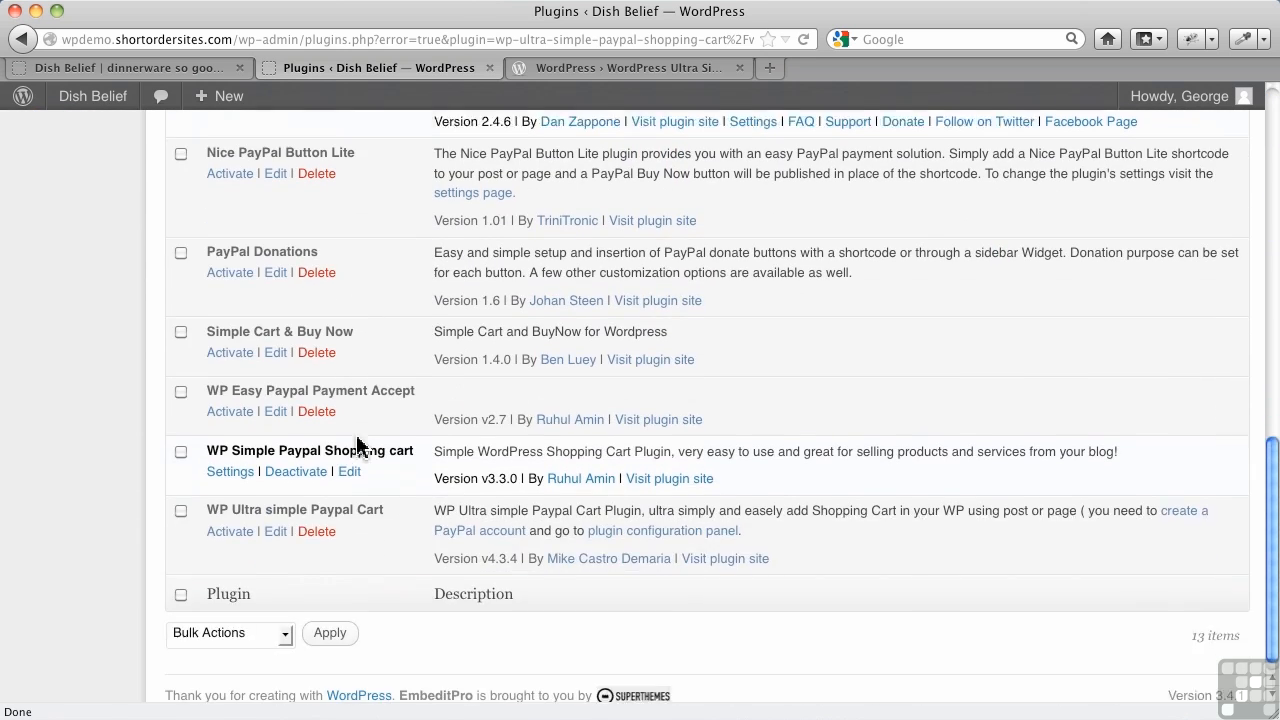
scroll(down, 3)
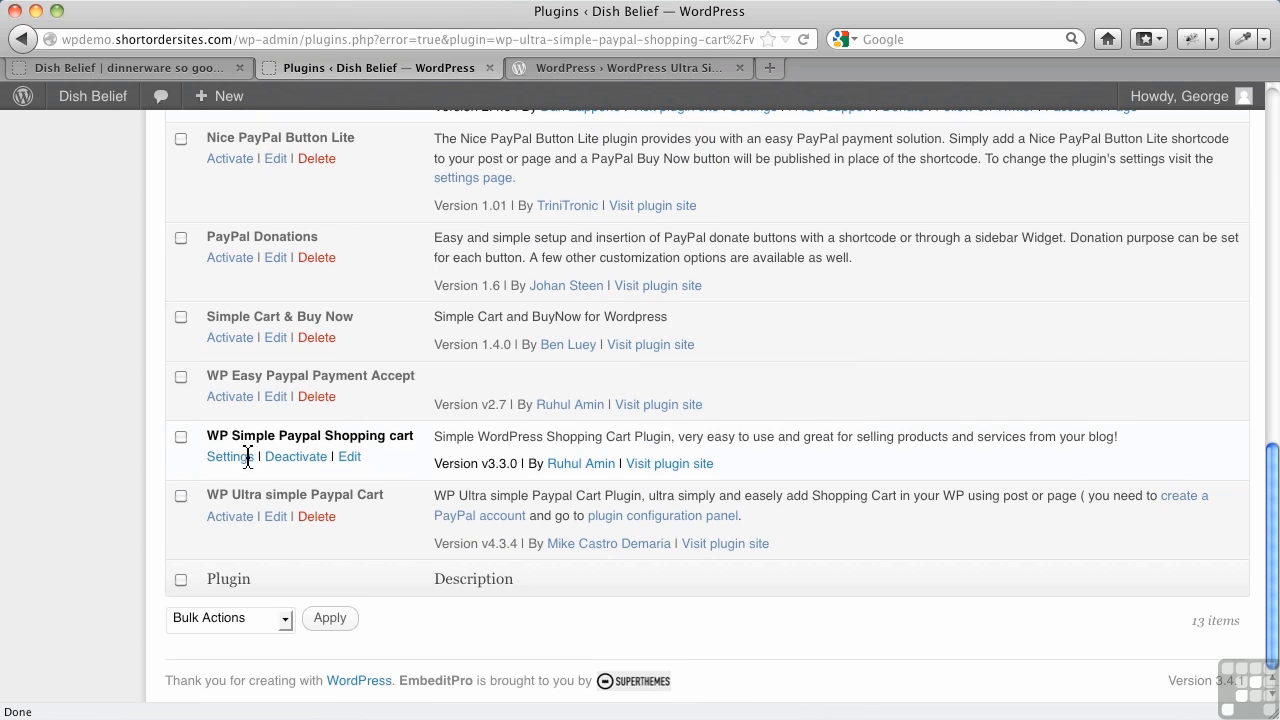
mouse_move(296, 456)
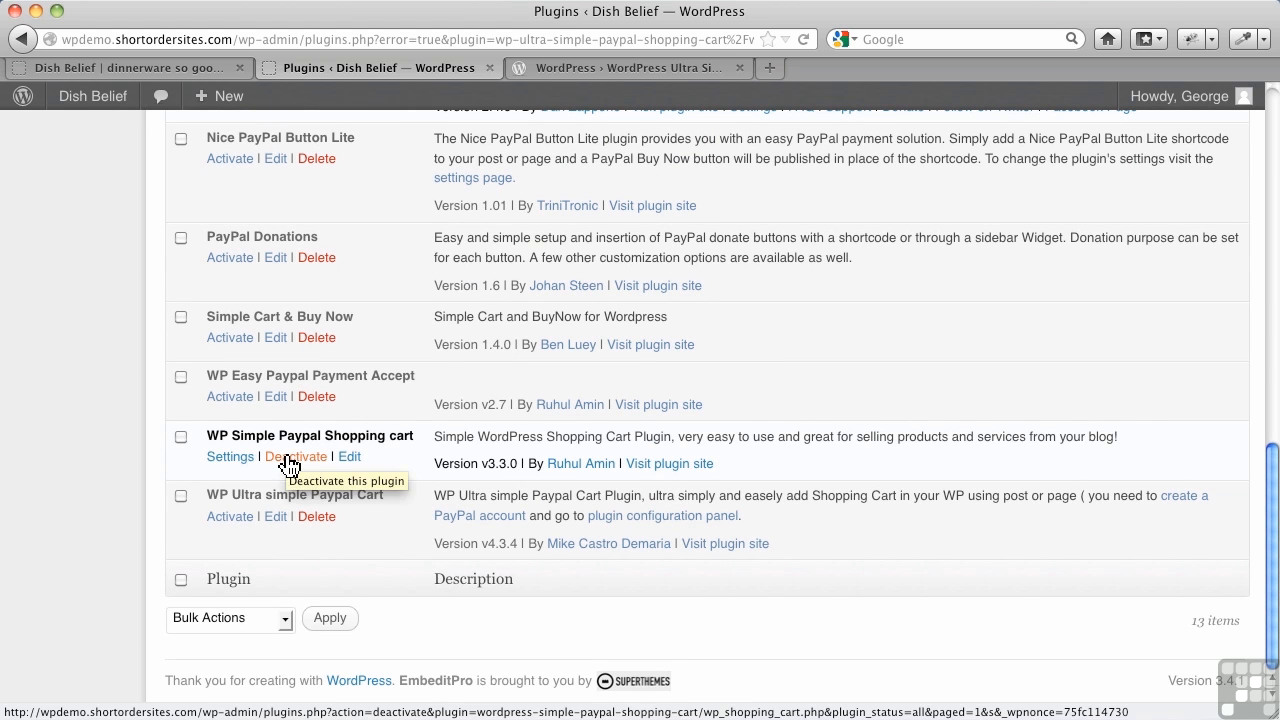
click(296, 456)
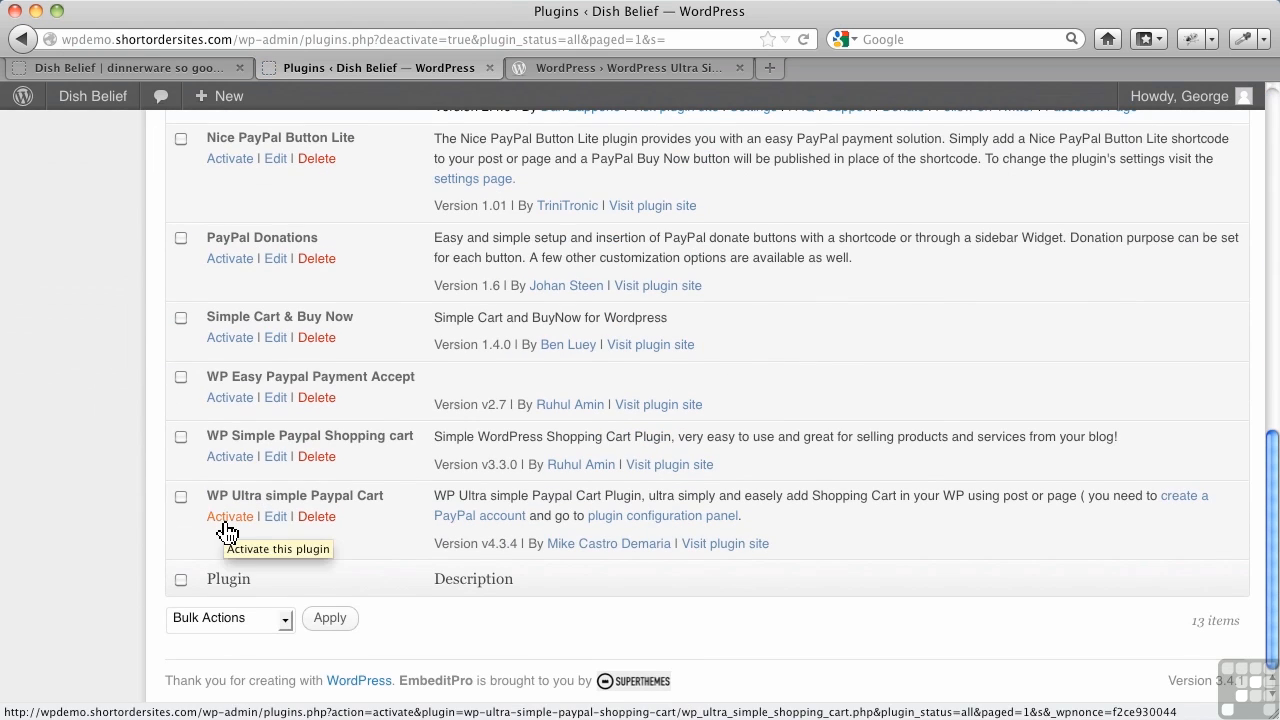
click(228, 516)
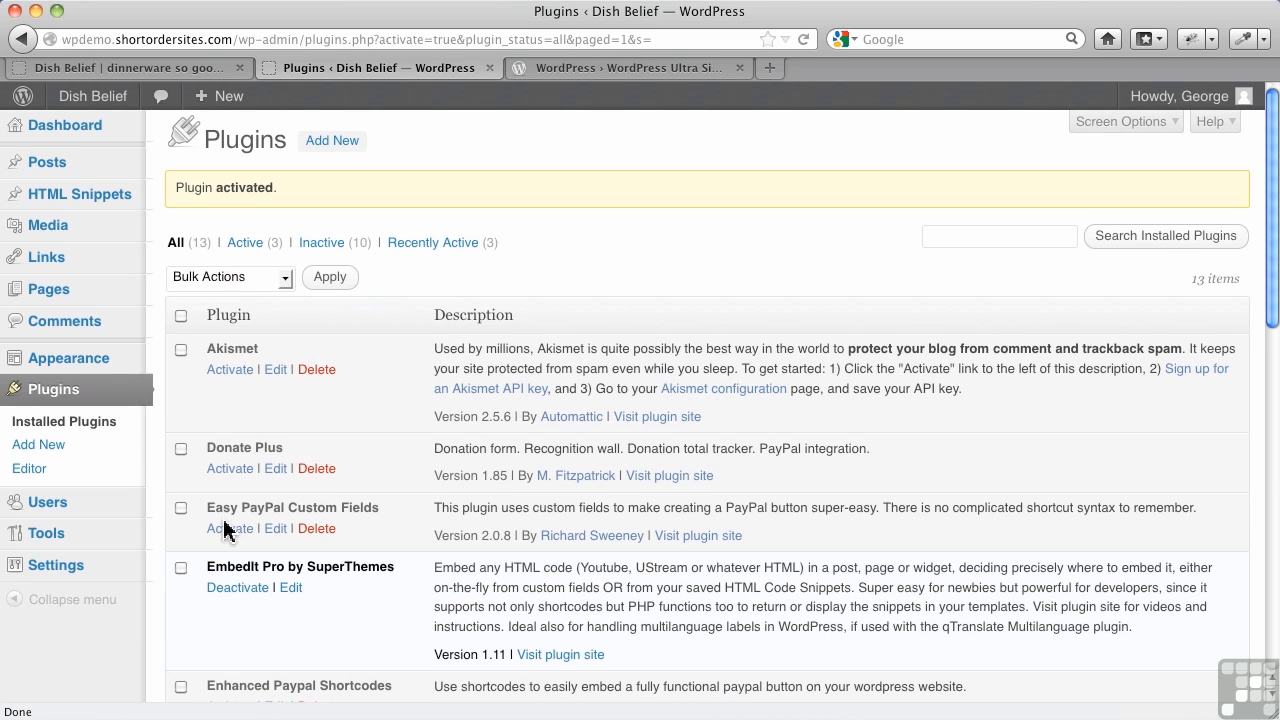
mouse_move(292, 456)
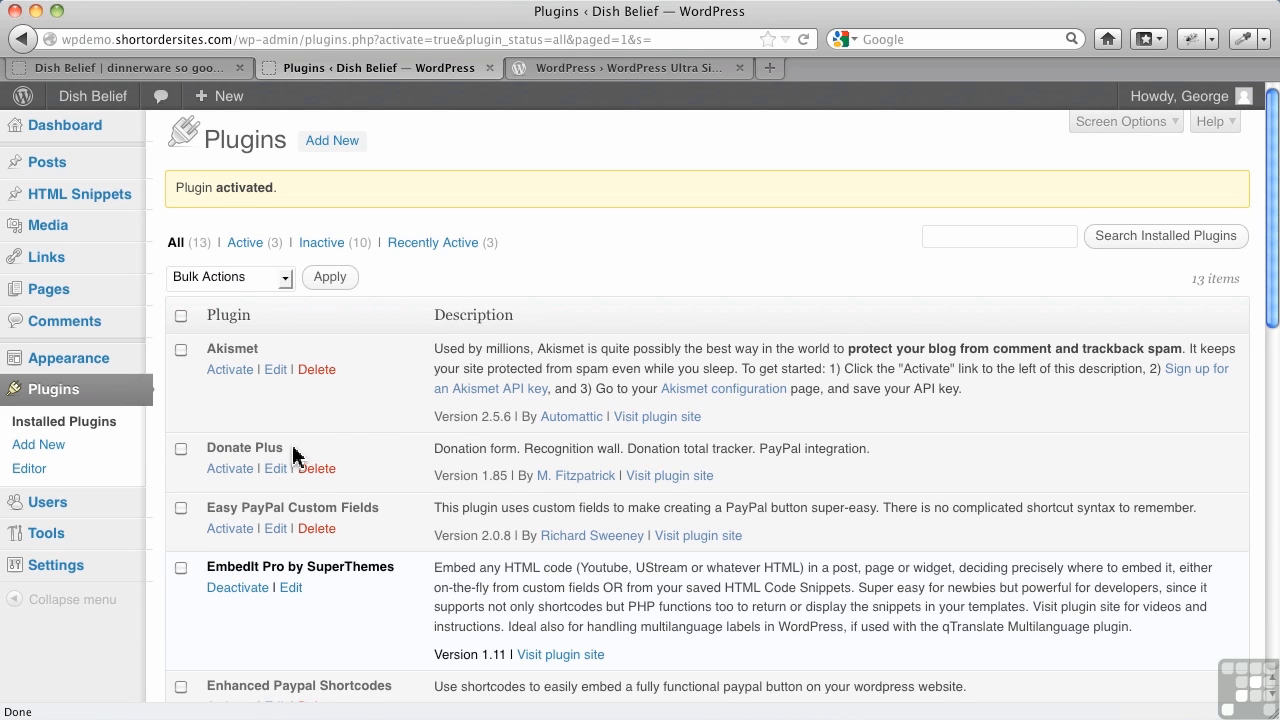
mouse_move(330, 440)
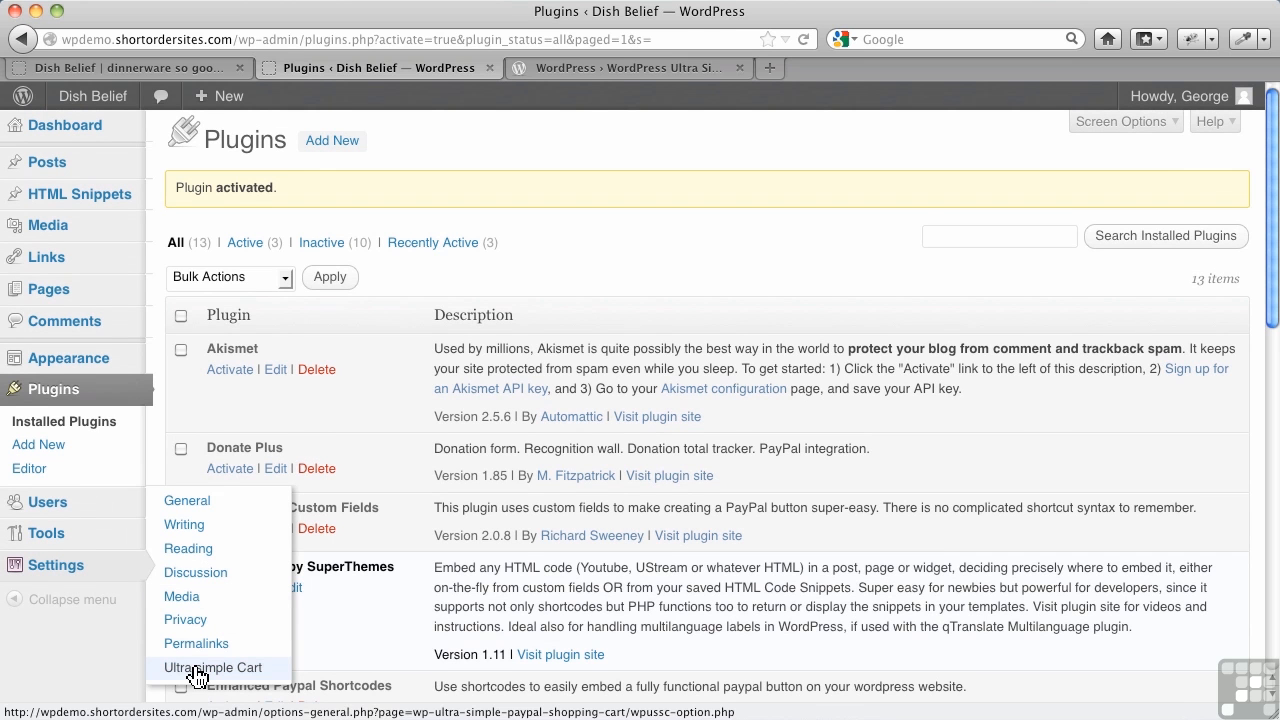
Go to Settings > Ultra simple Cart to reach the plugin's Options page.
click(212, 668)
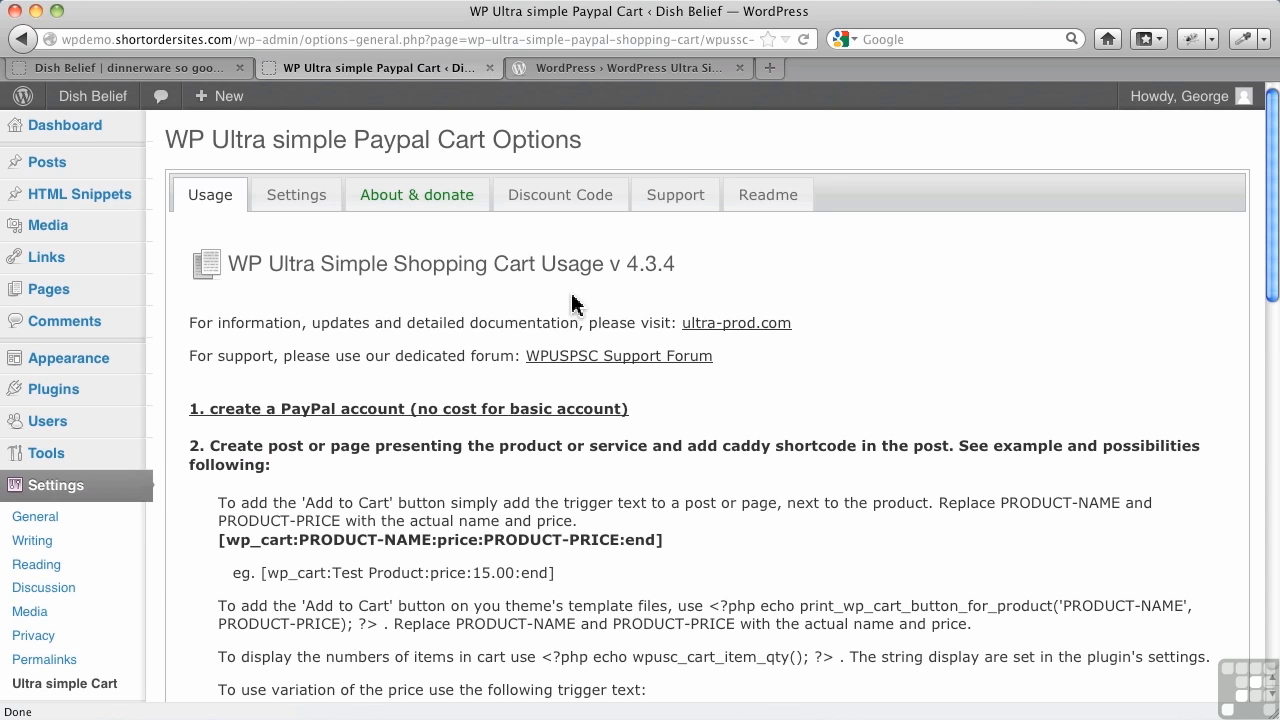
mouse_move(474, 344)
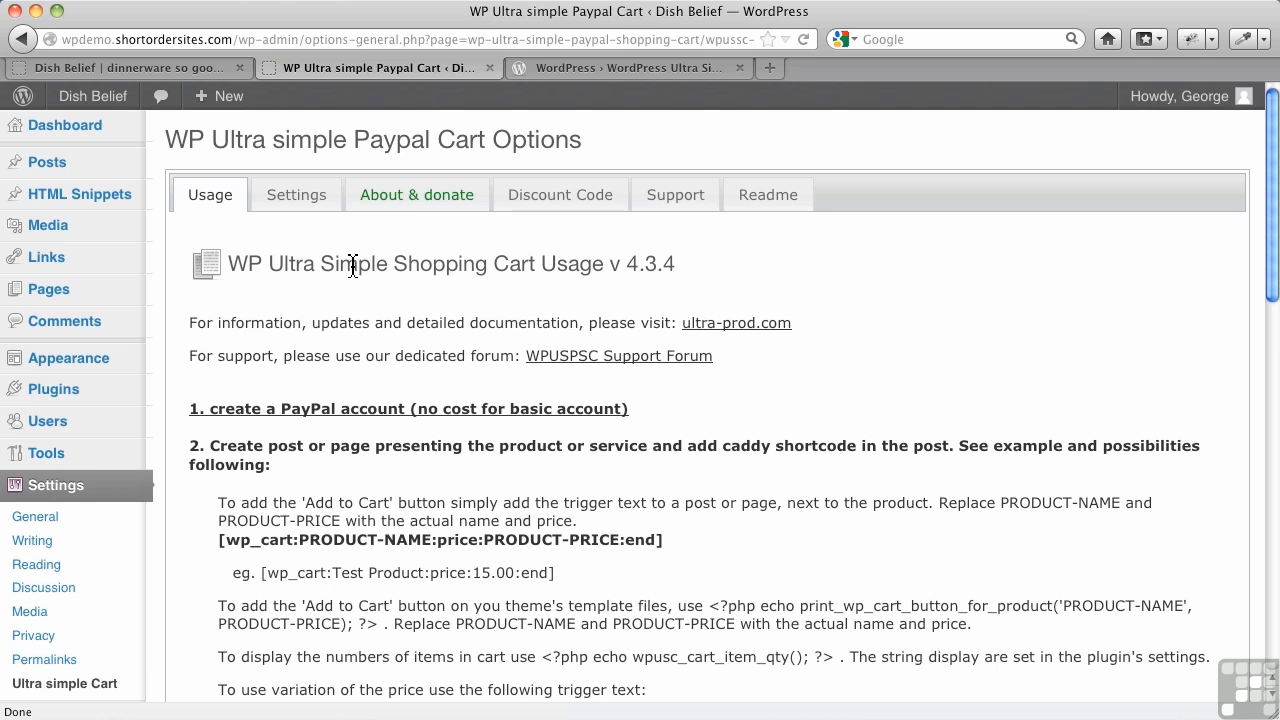
mouse_move(218, 222)
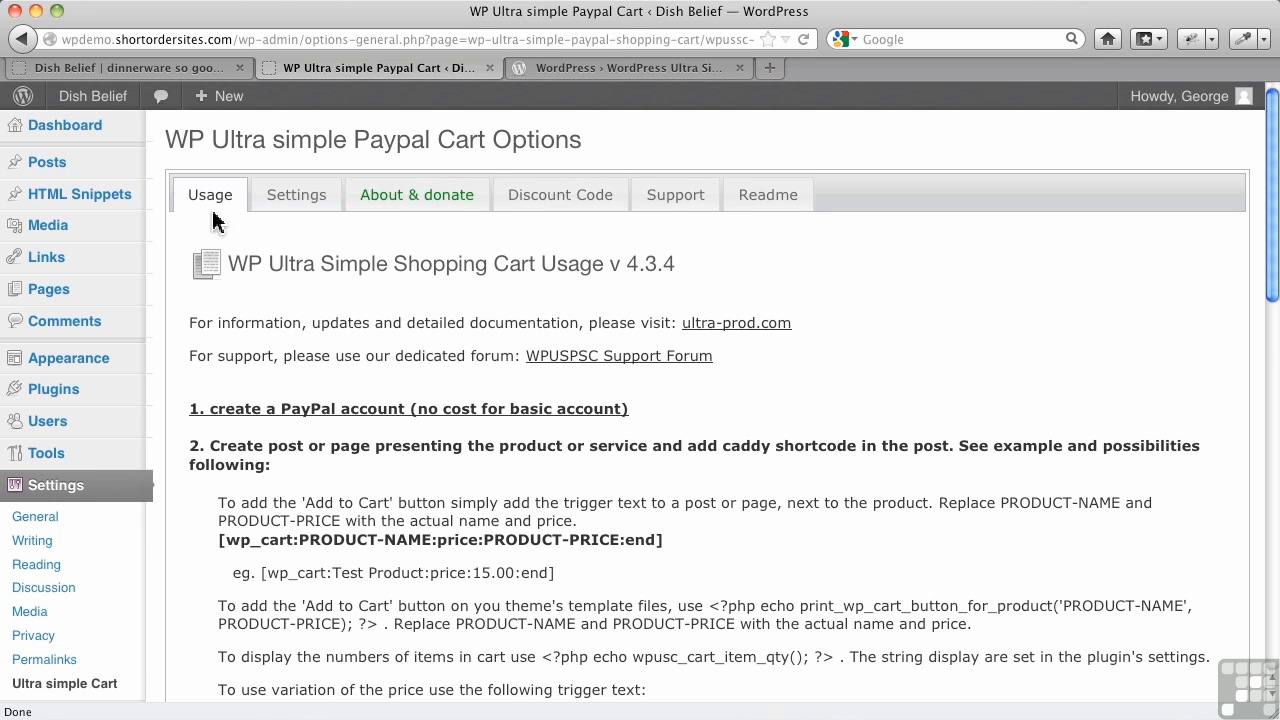
mouse_move(460, 420)
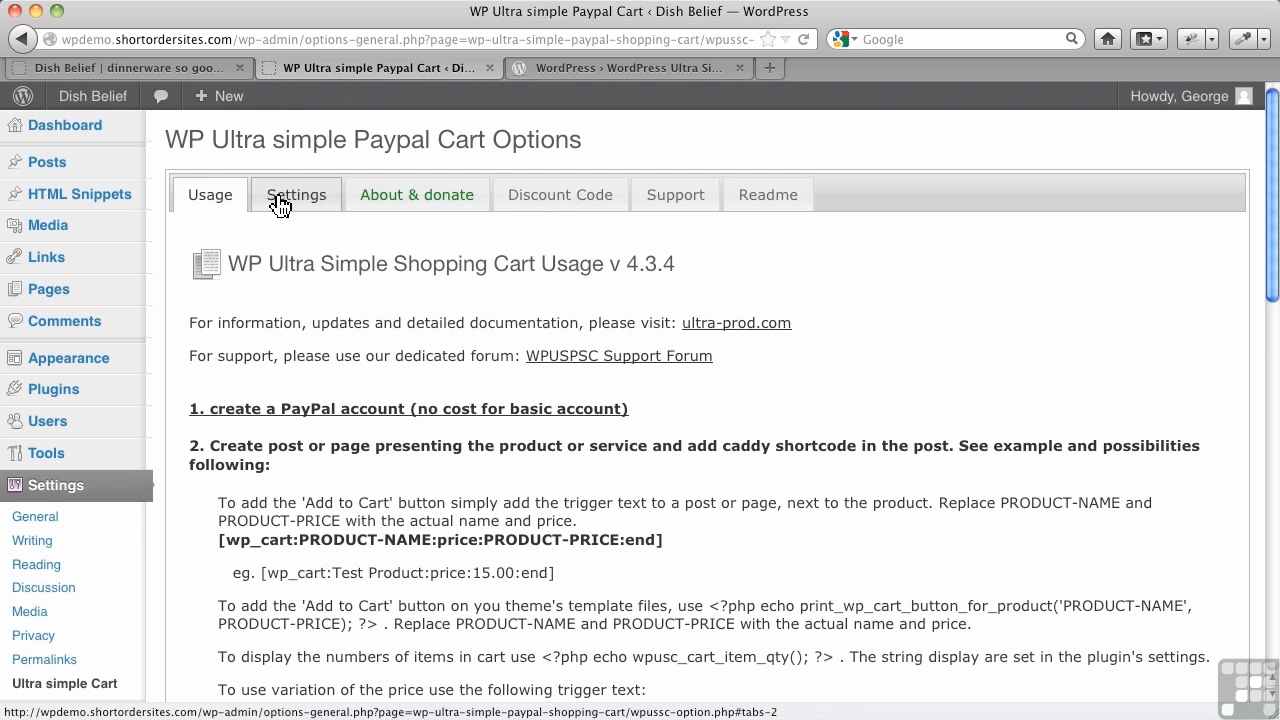
mouse_move(516, 364)
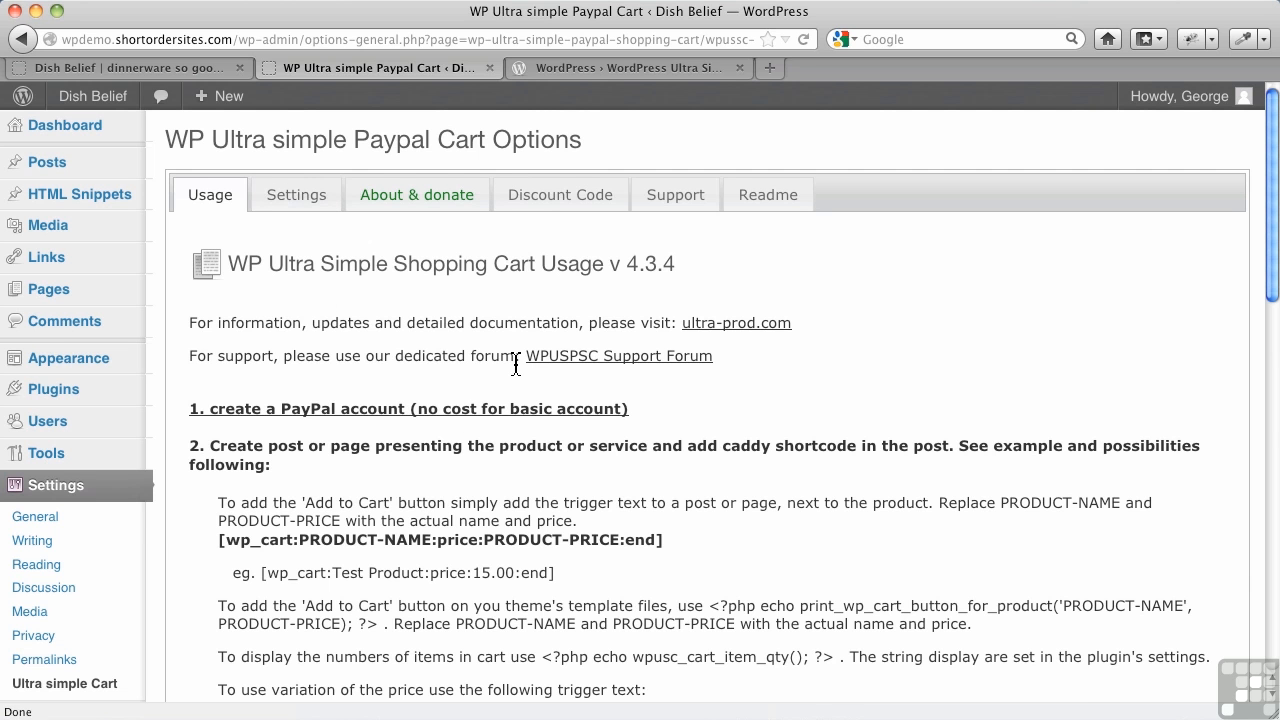
scroll(down, 3)
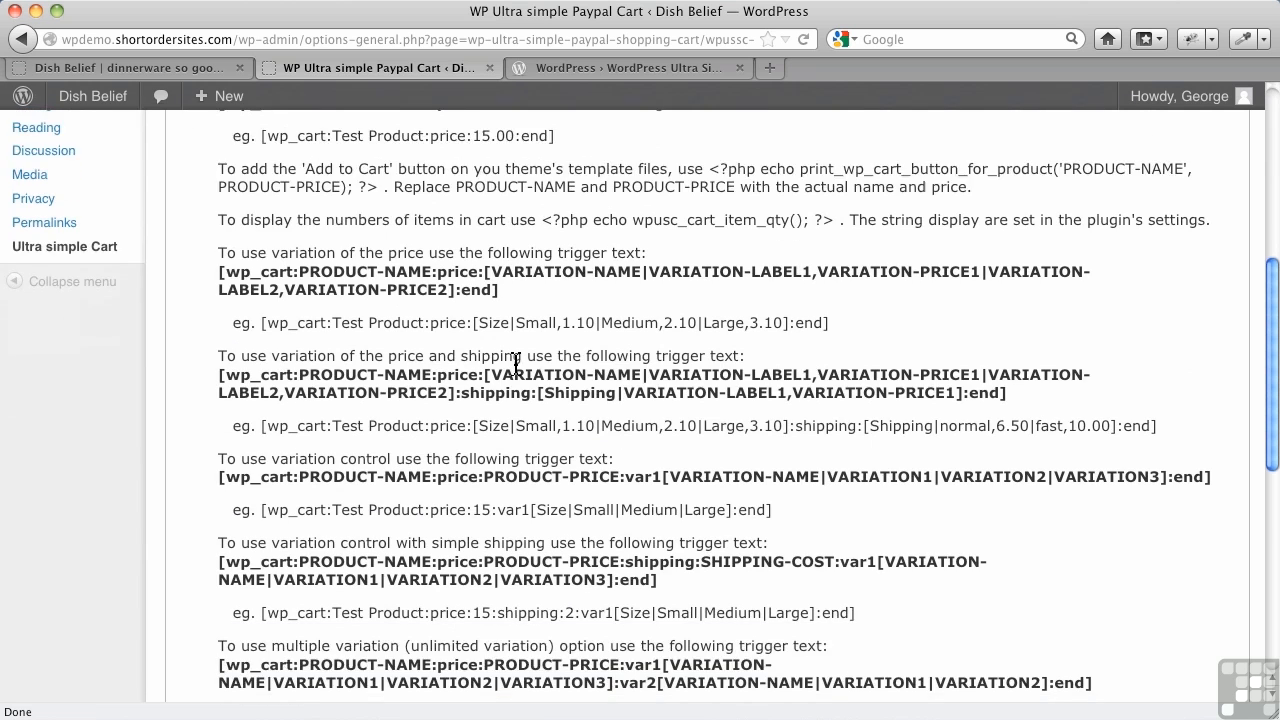
scroll(down, 3)
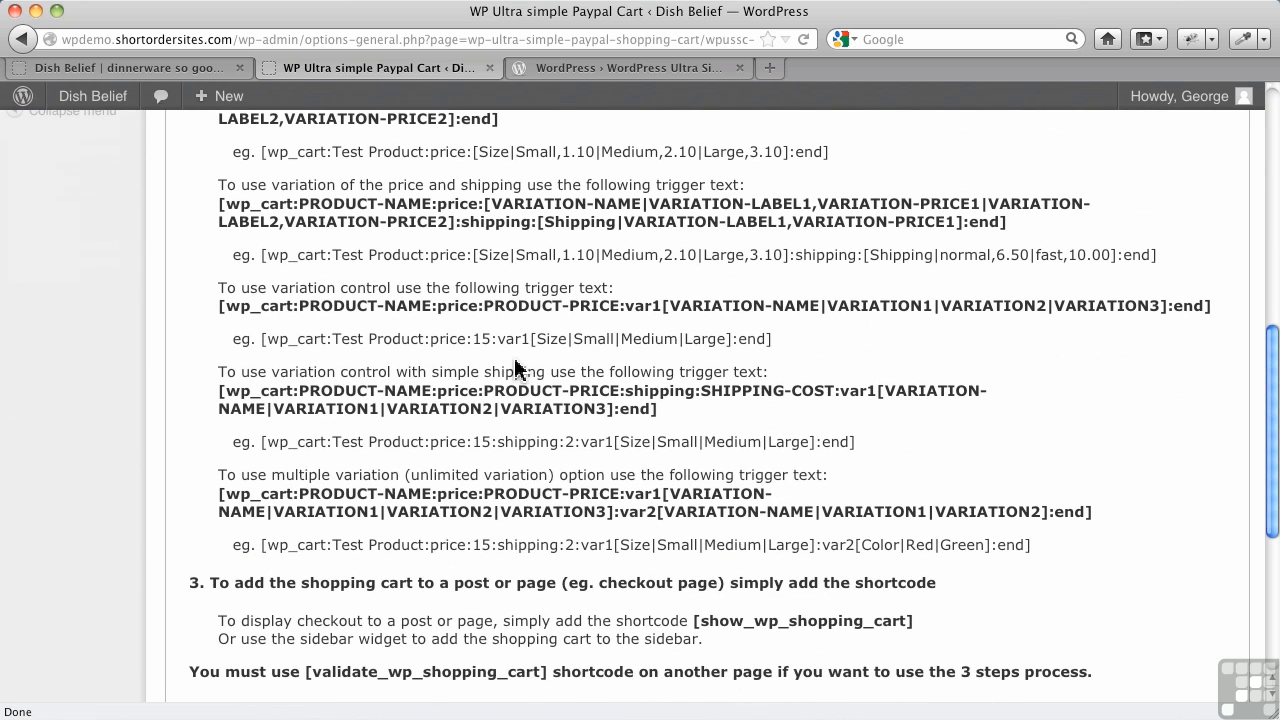
scroll(up, 3)
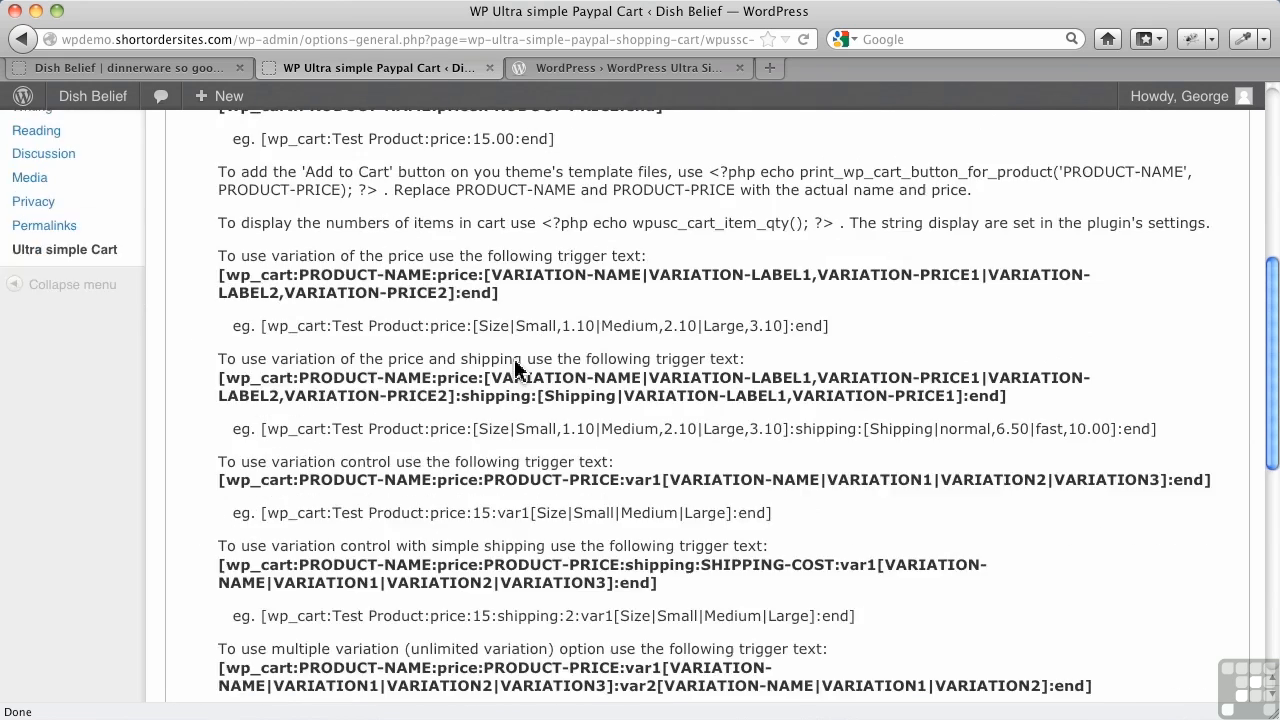
scroll(up, 3)
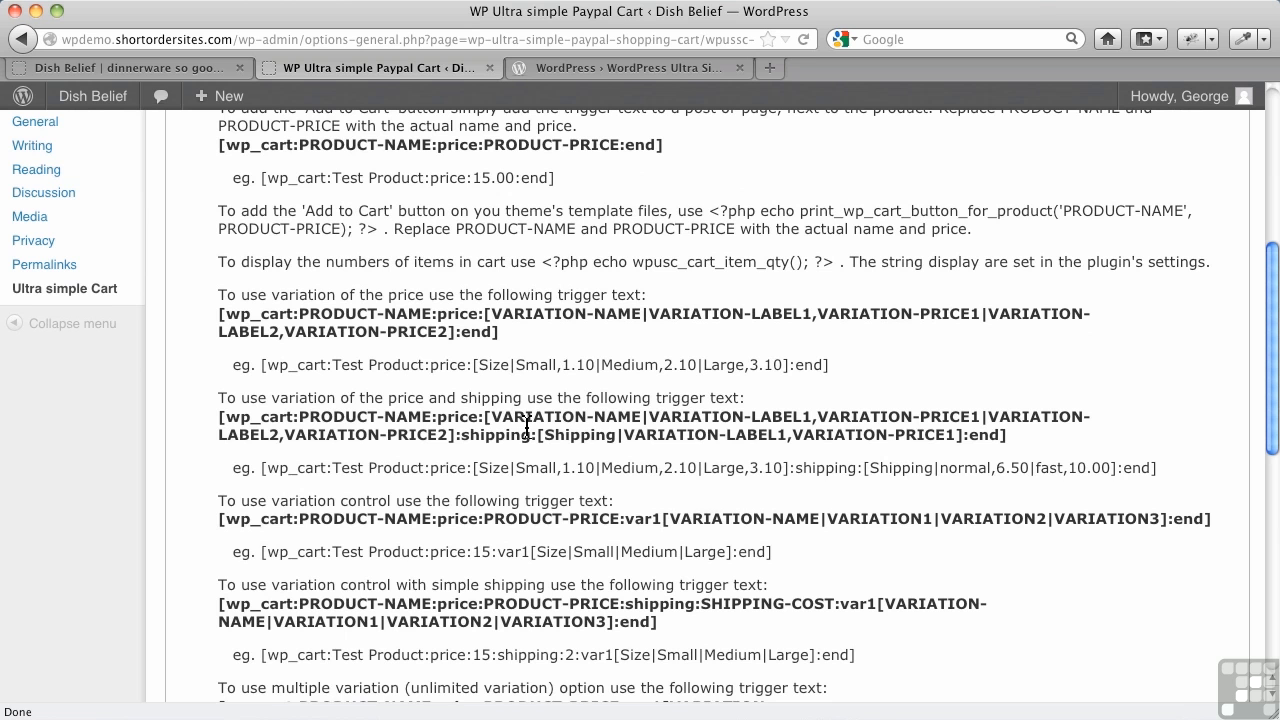
mouse_move(480, 410)
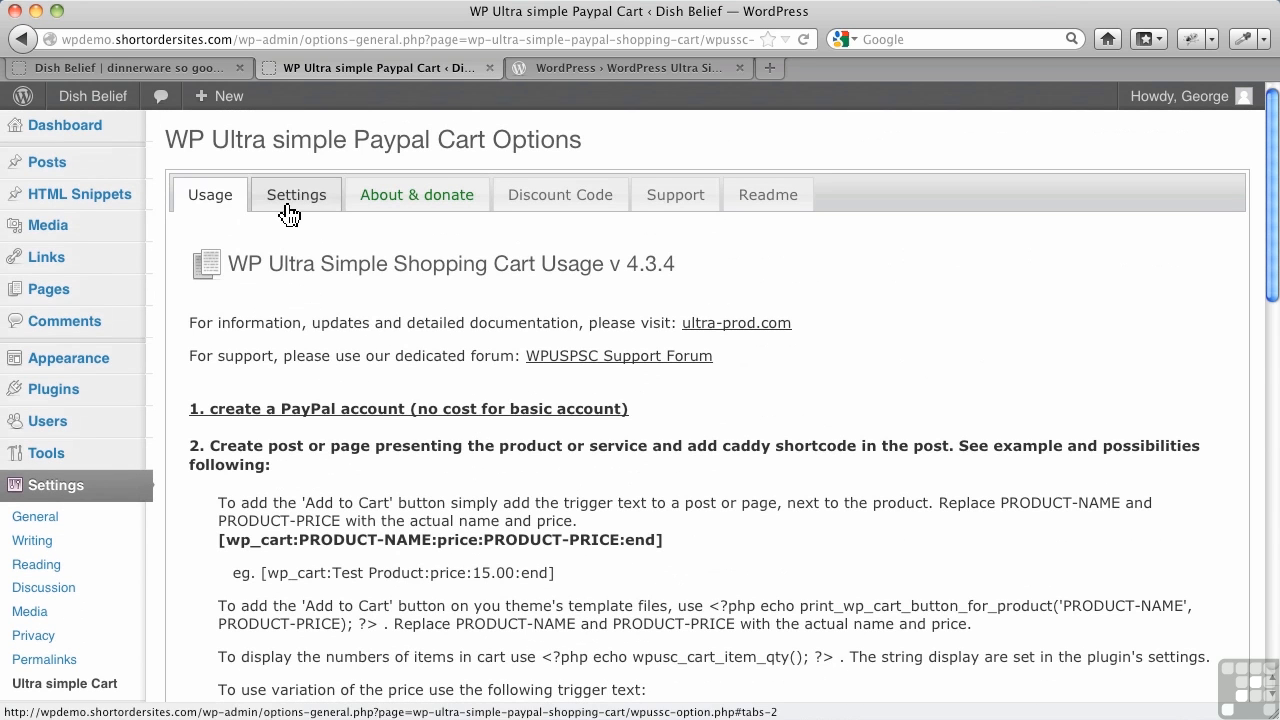
Review the Settings tab: PayPal email, production mode, zero base shipping cost and CAD currency.
click(296, 194)
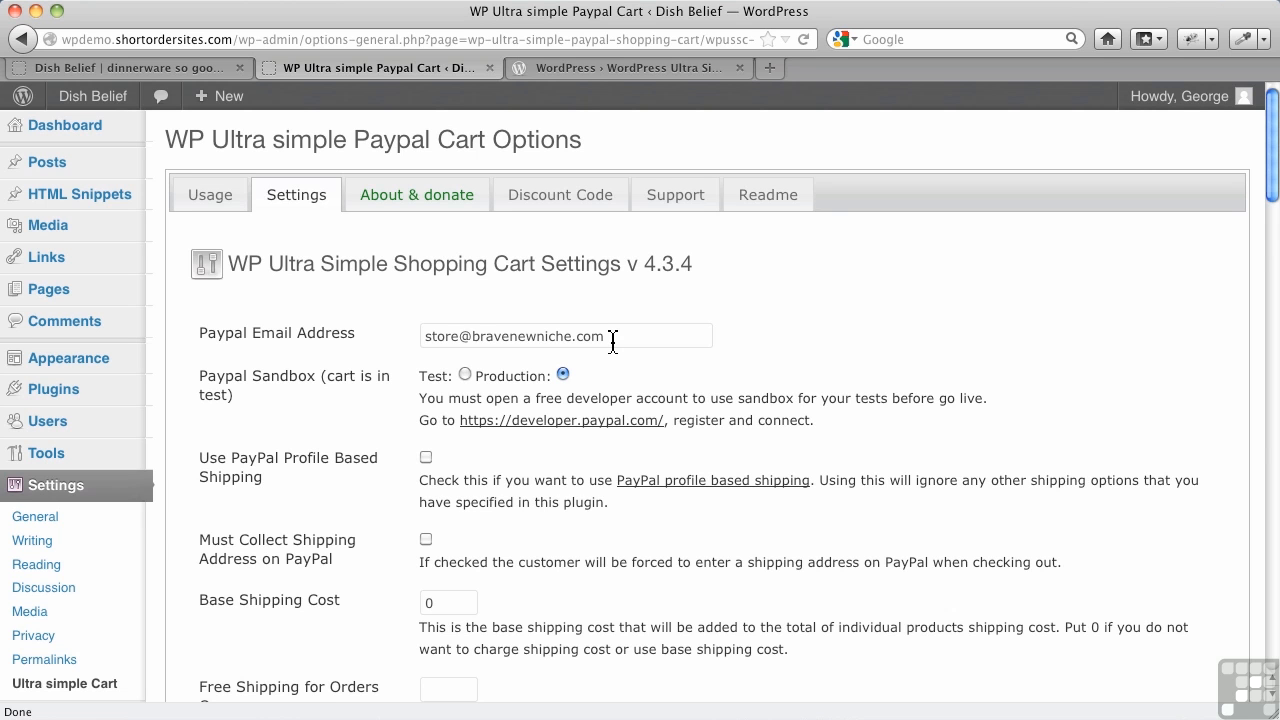
mouse_move(408, 398)
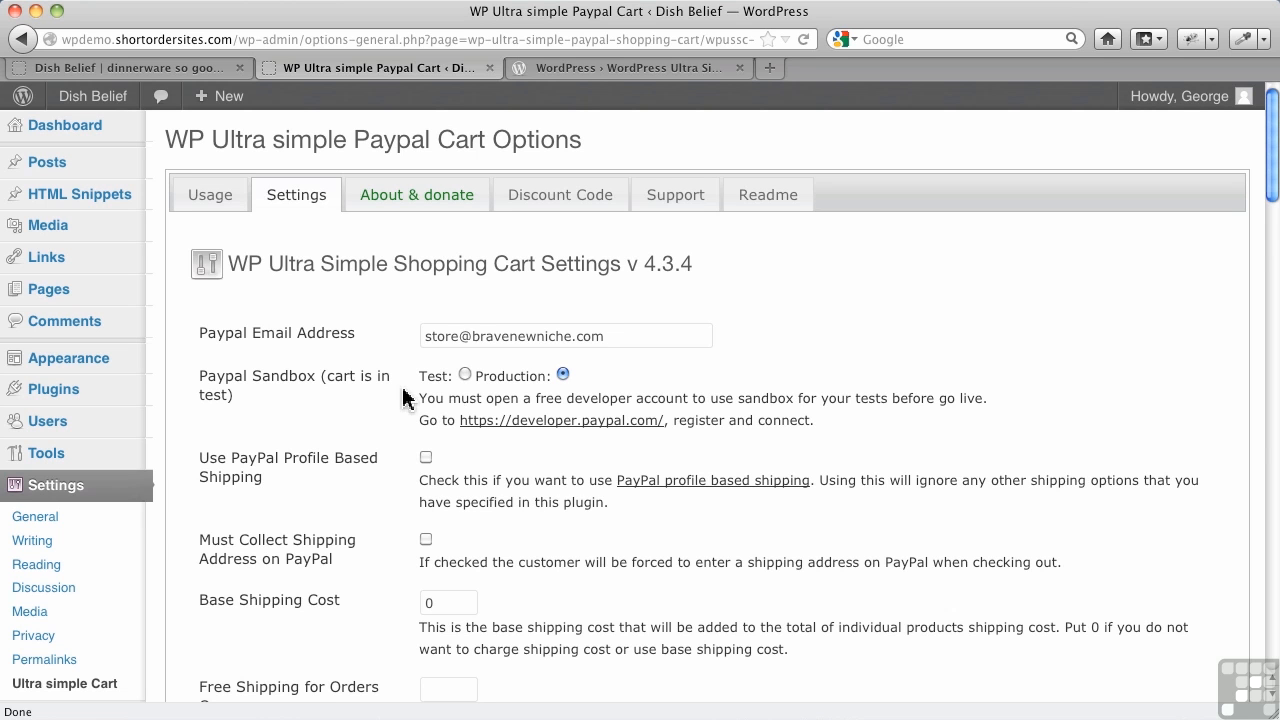
mouse_move(490, 398)
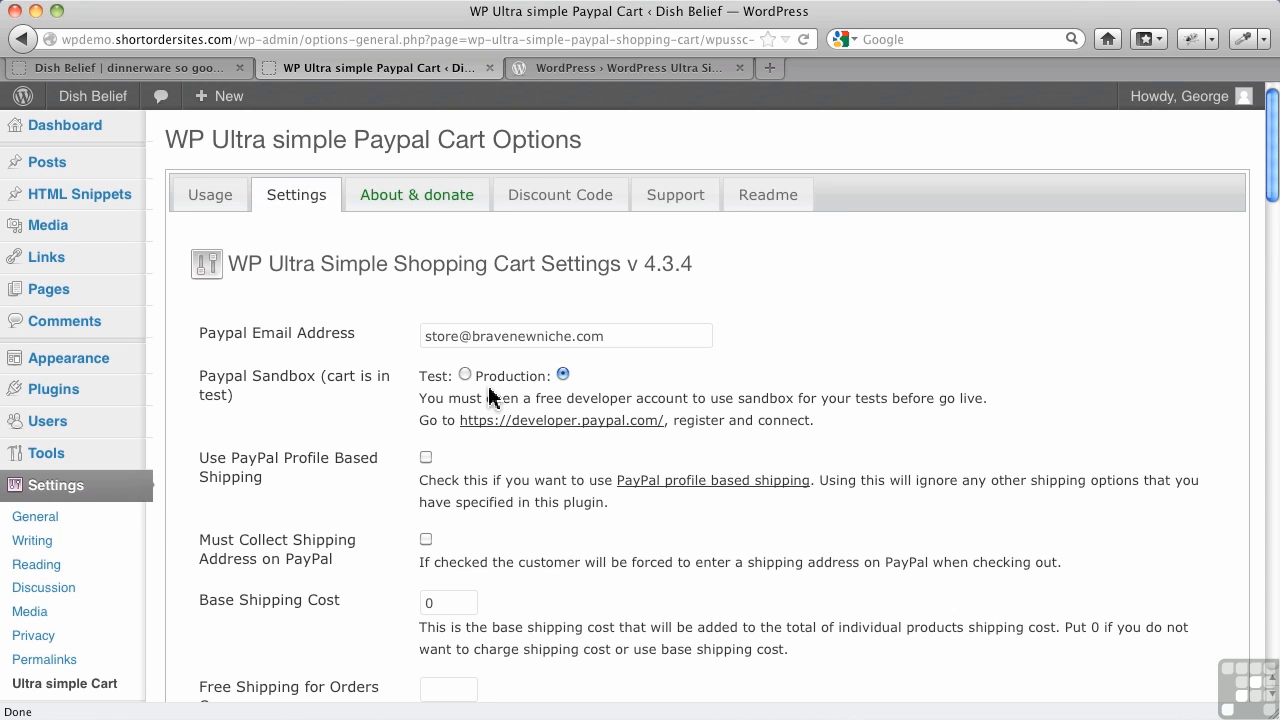
mouse_move(504, 396)
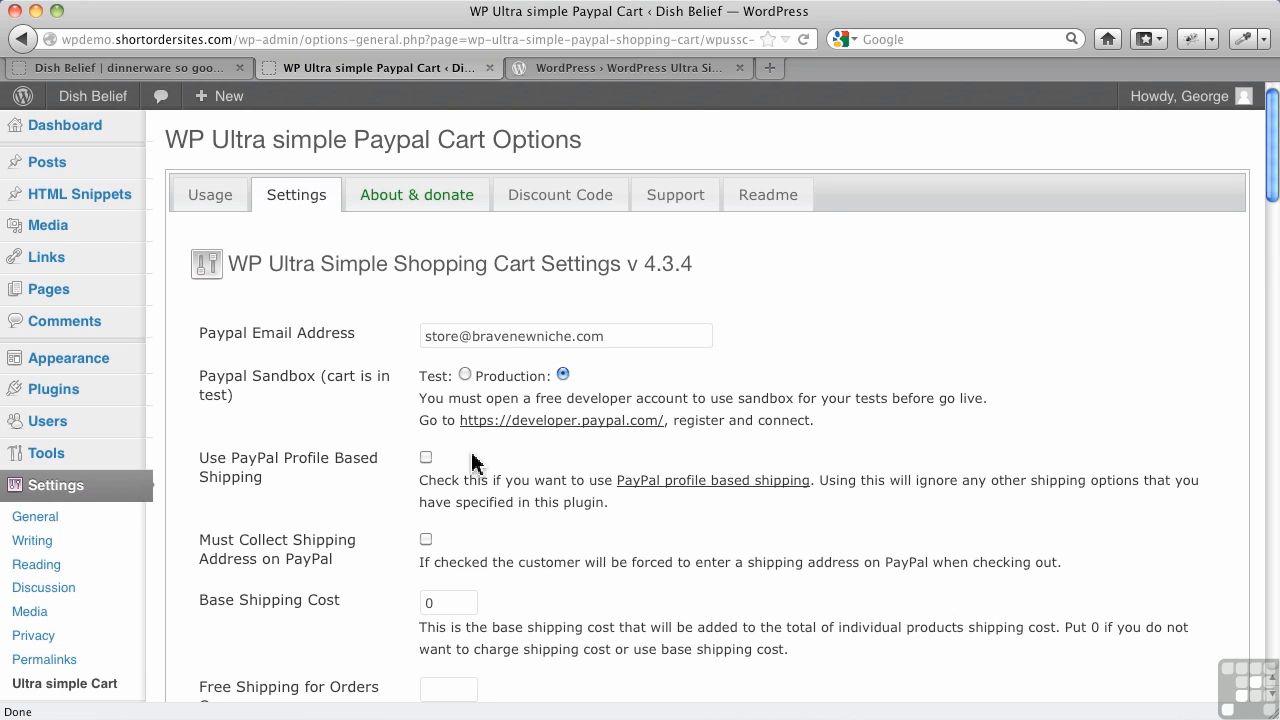
scroll(down, 3)
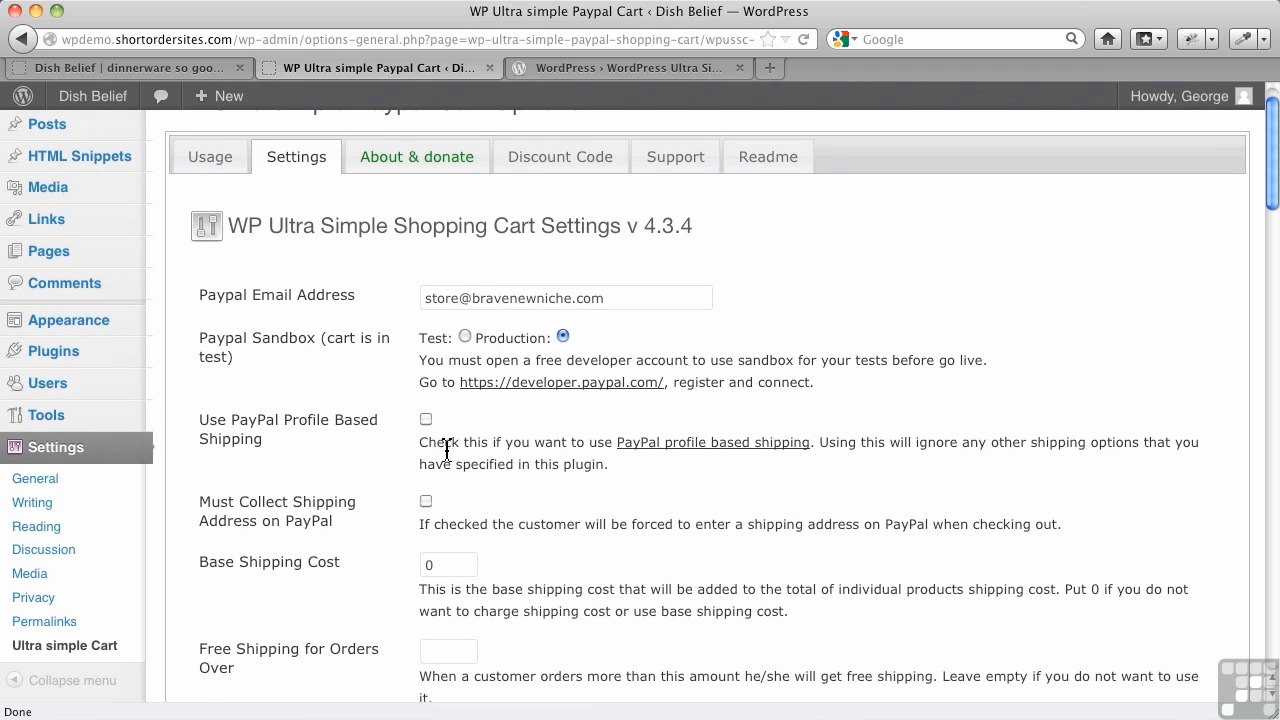
scroll(down, 3)
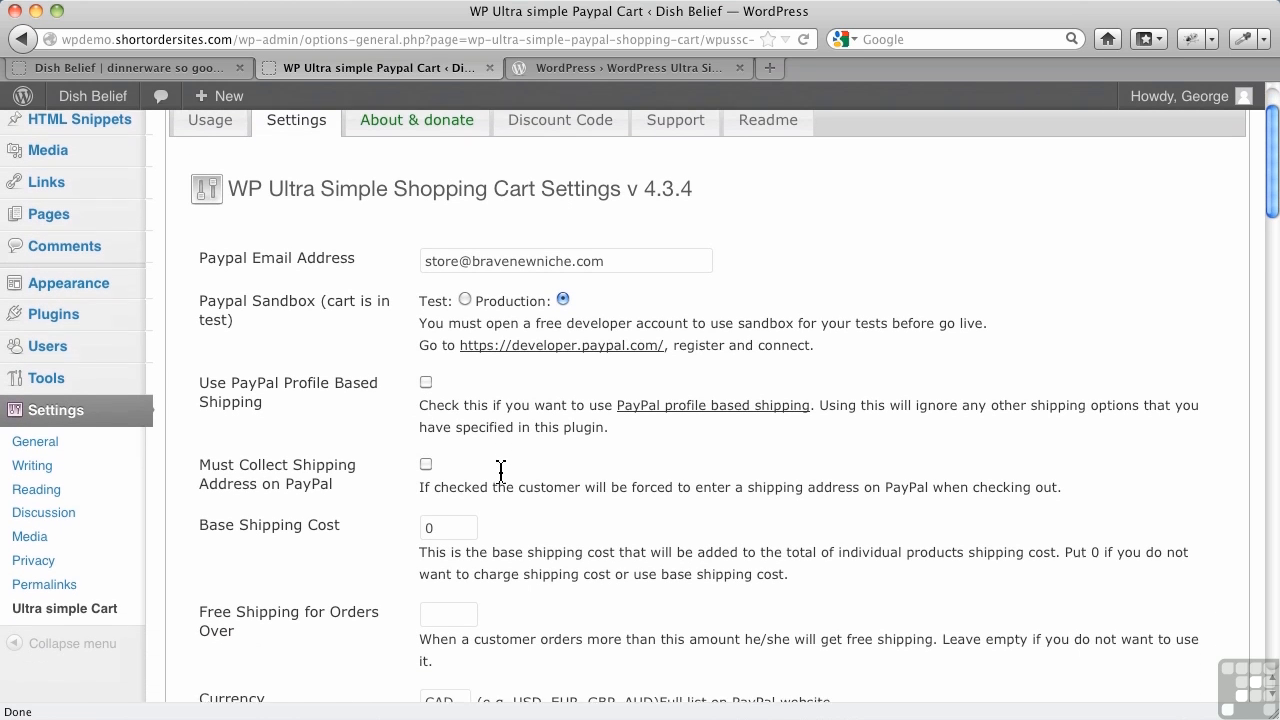
scroll(down, 3)
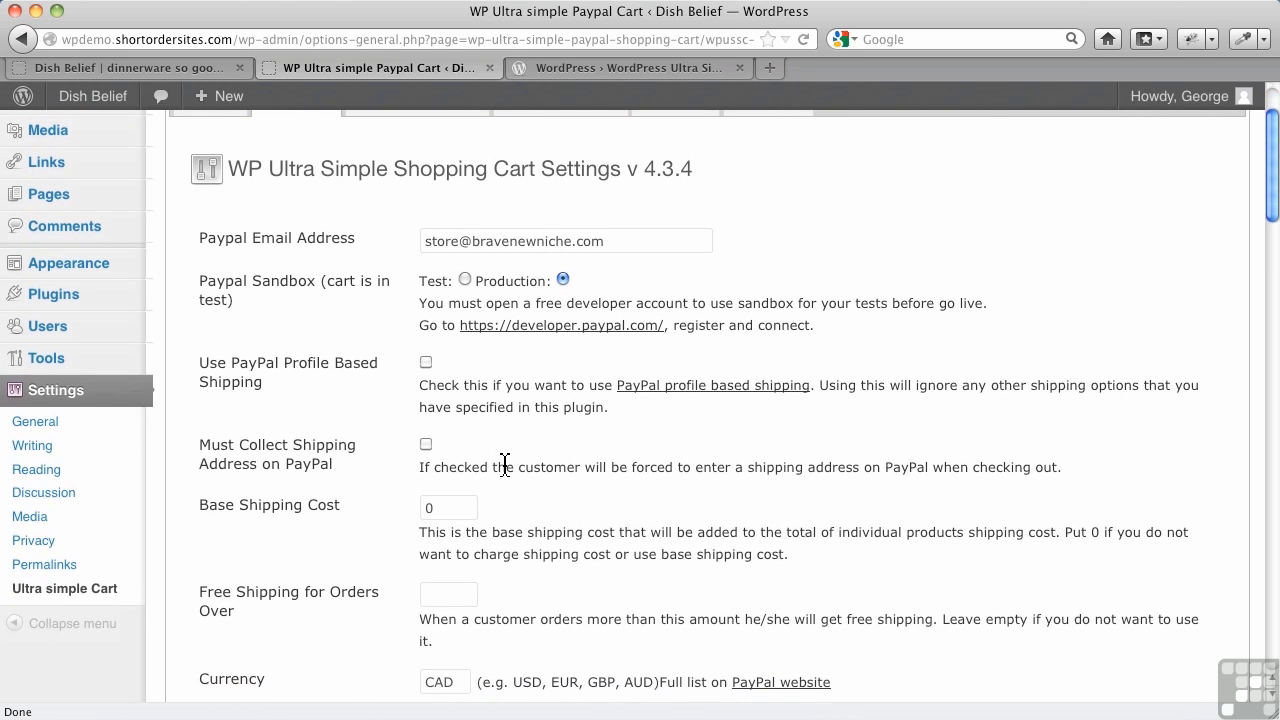
scroll(down, 3)
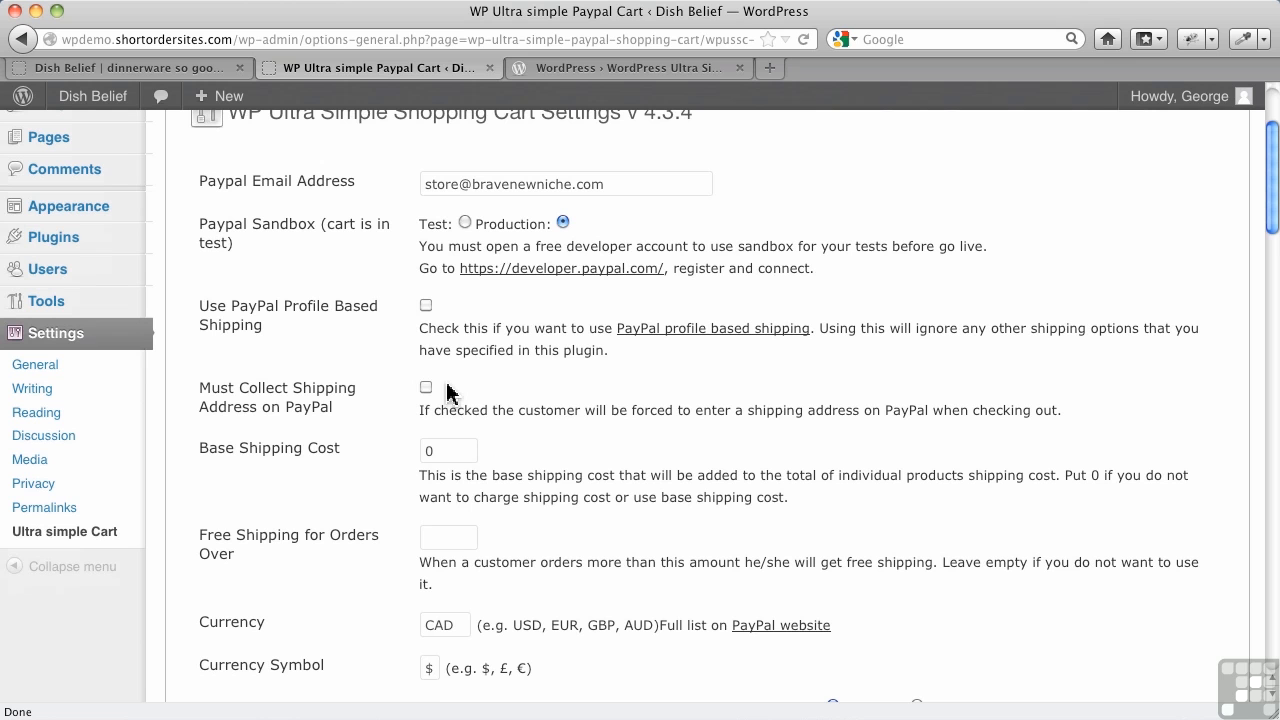
mouse_move(448, 448)
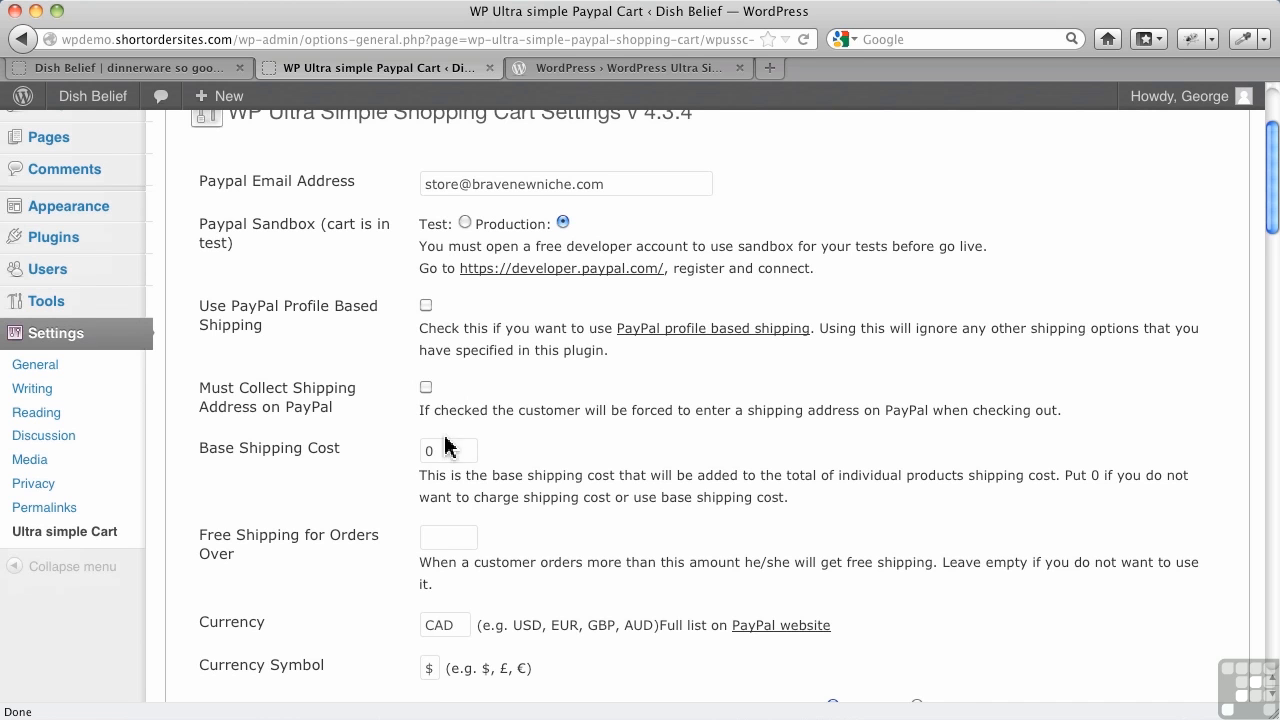
scroll(down, 3)
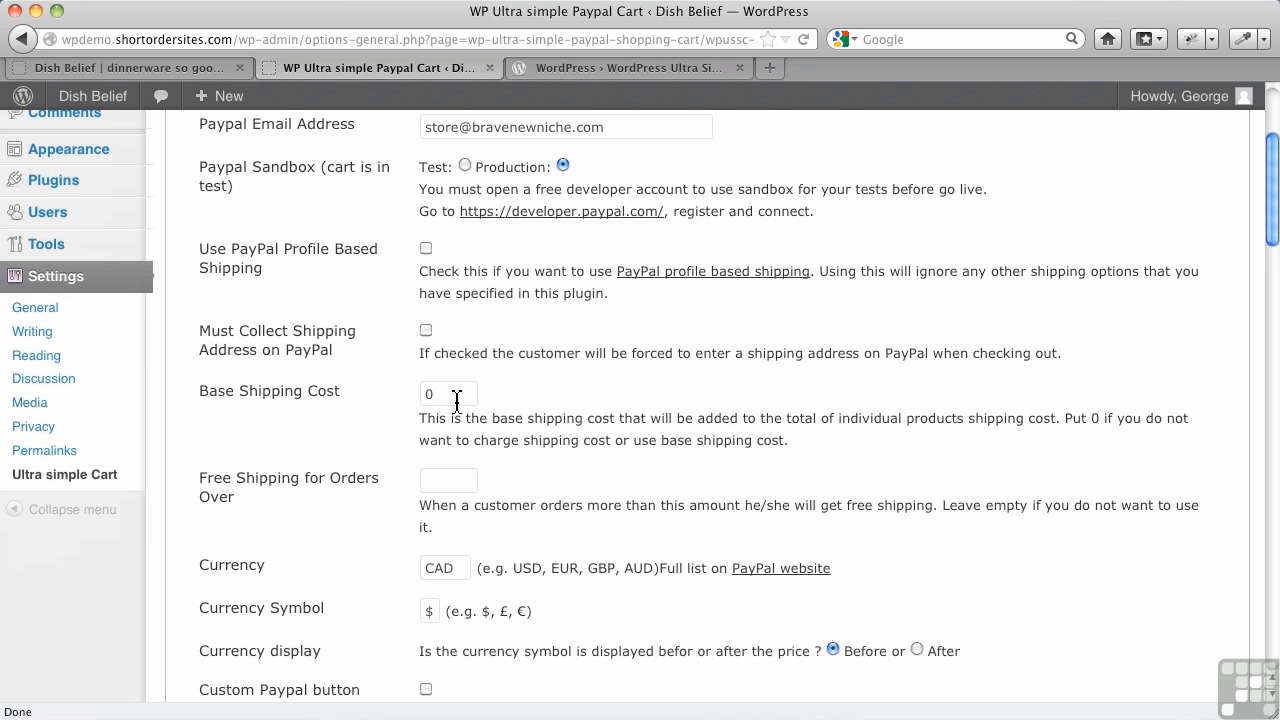
scroll(down, 3)
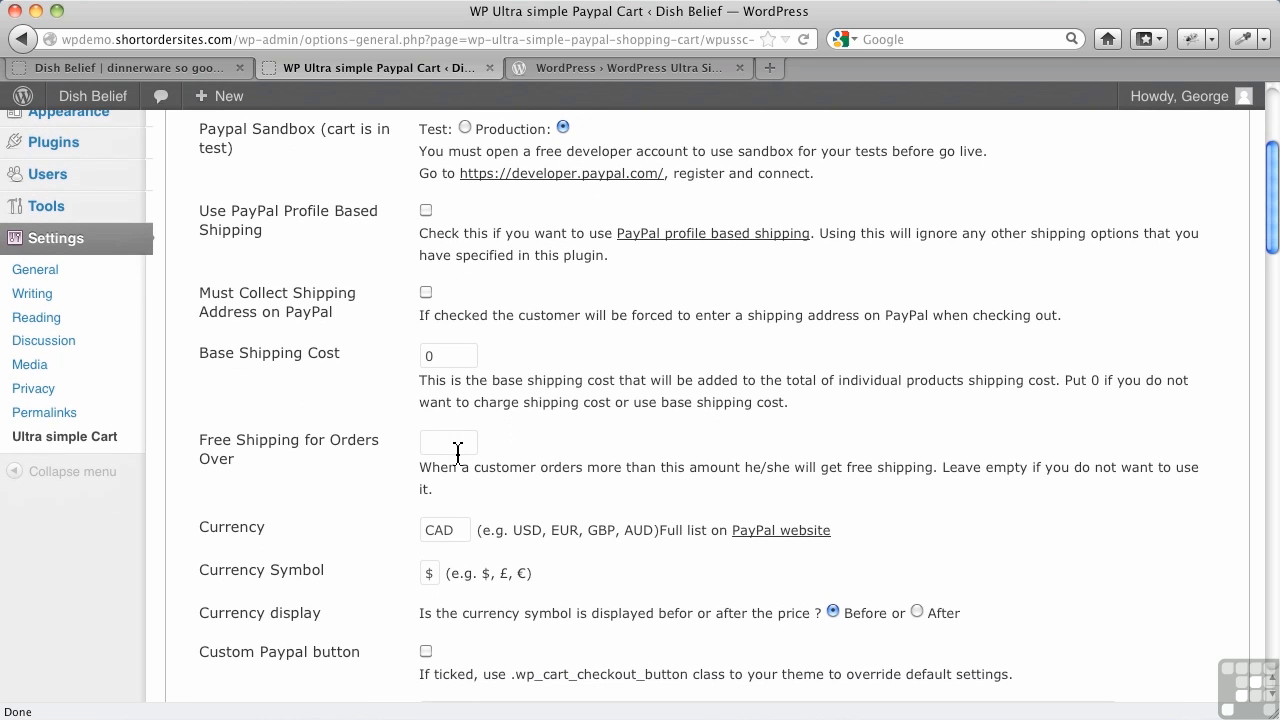
click(448, 444)
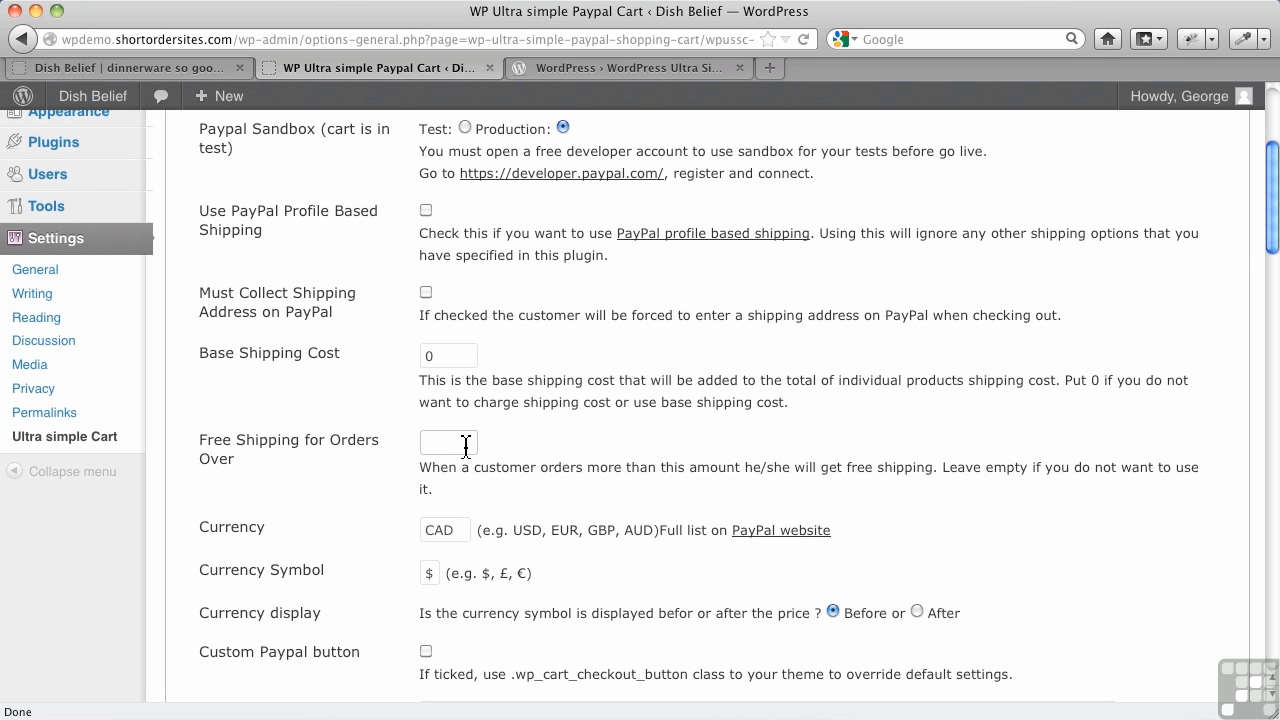
click(448, 444)
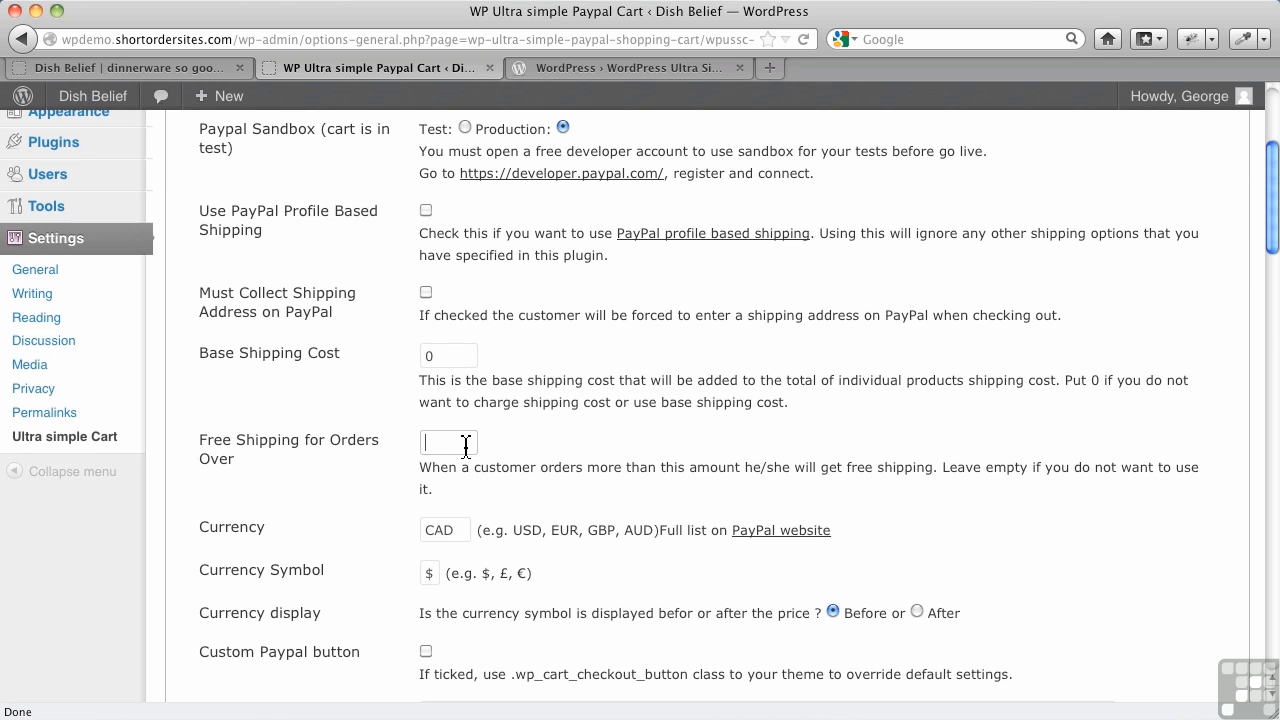
scroll(down, 3)
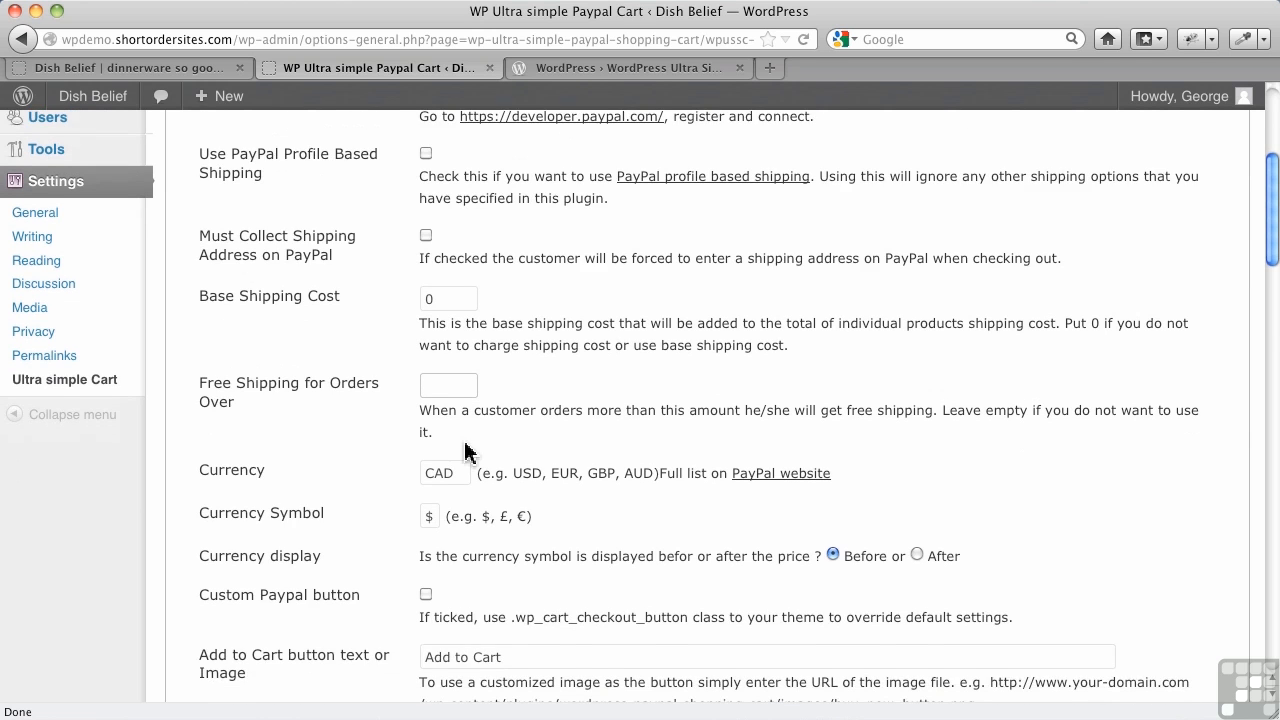
scroll(down, 3)
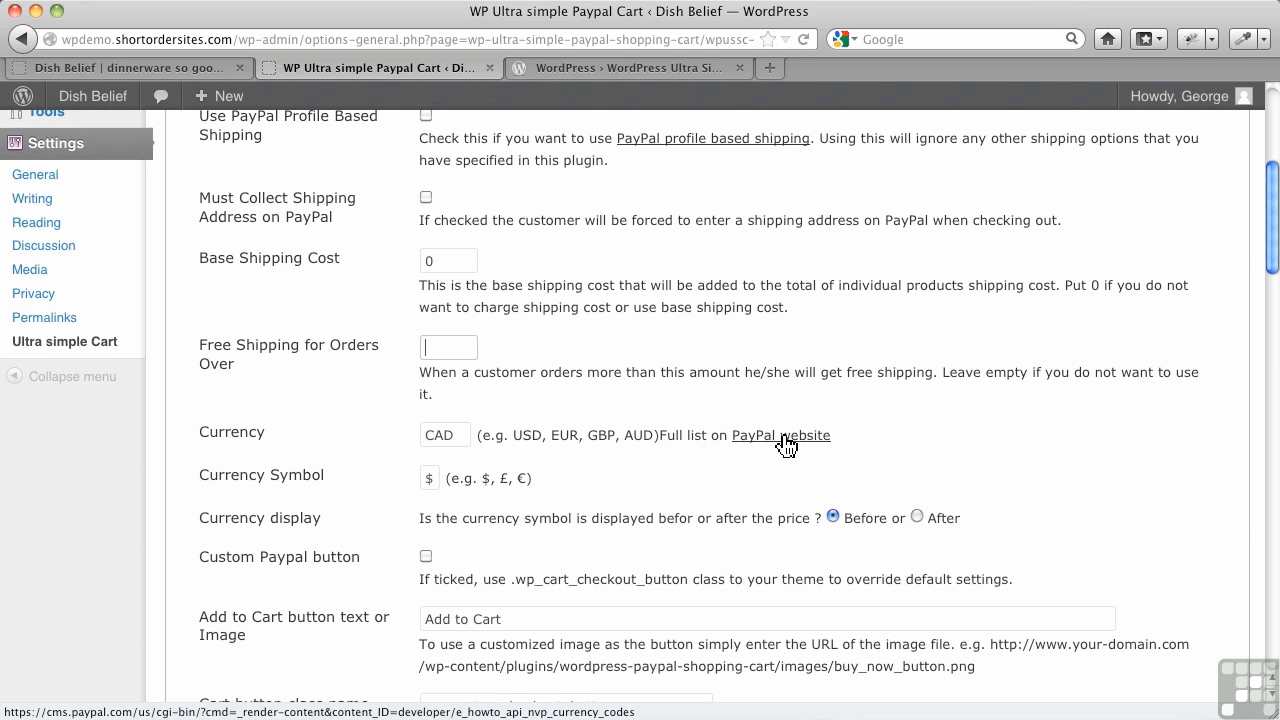
mouse_move(472, 470)
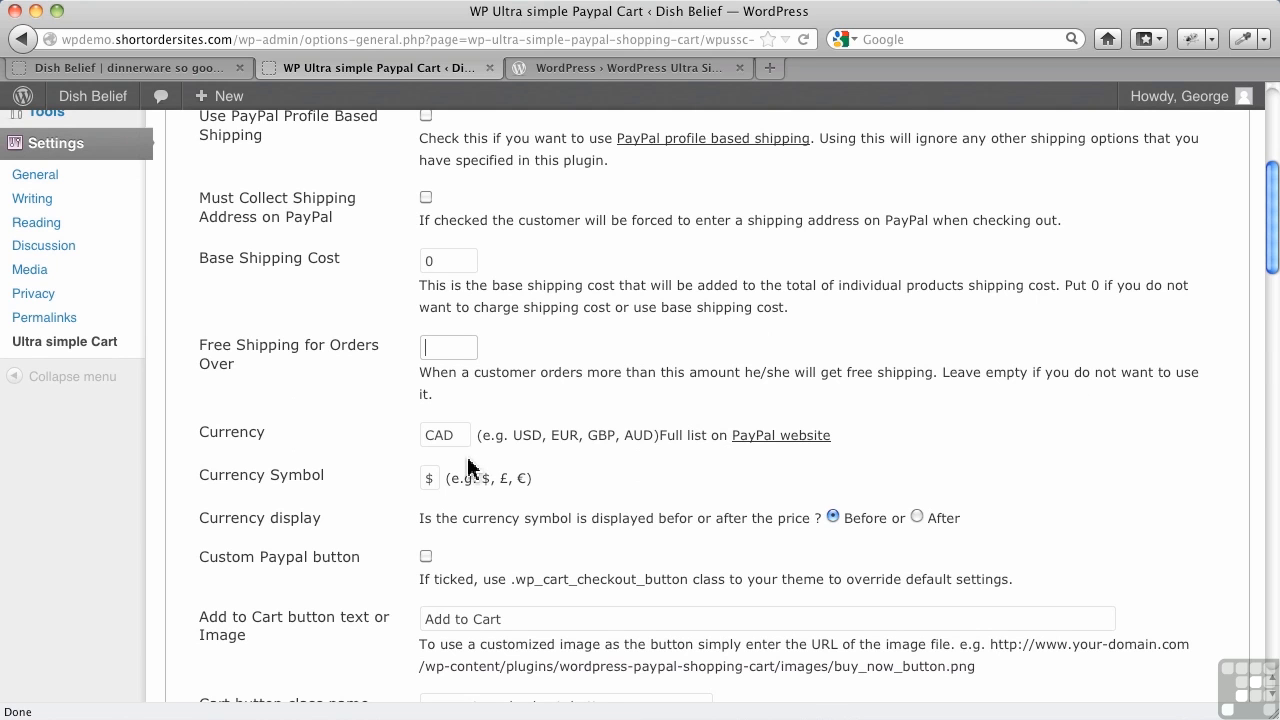
scroll(down, 3)
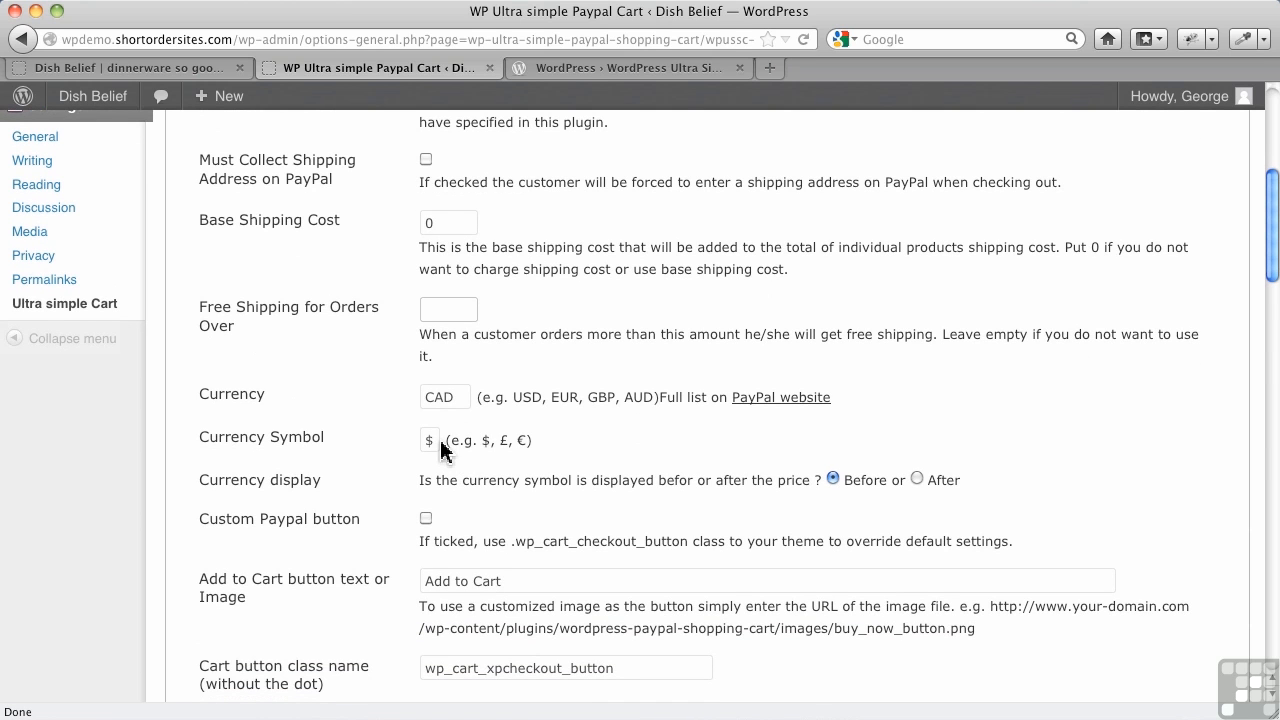
scroll(down, 3)
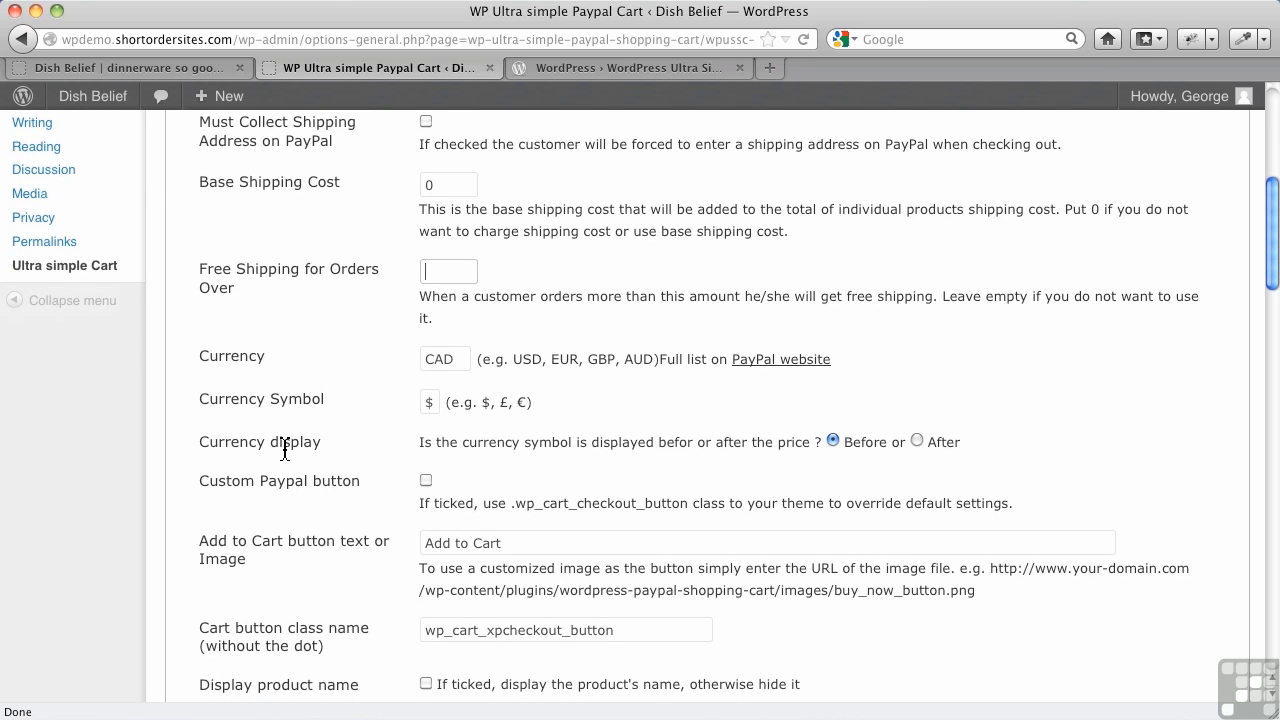
mouse_move(364, 436)
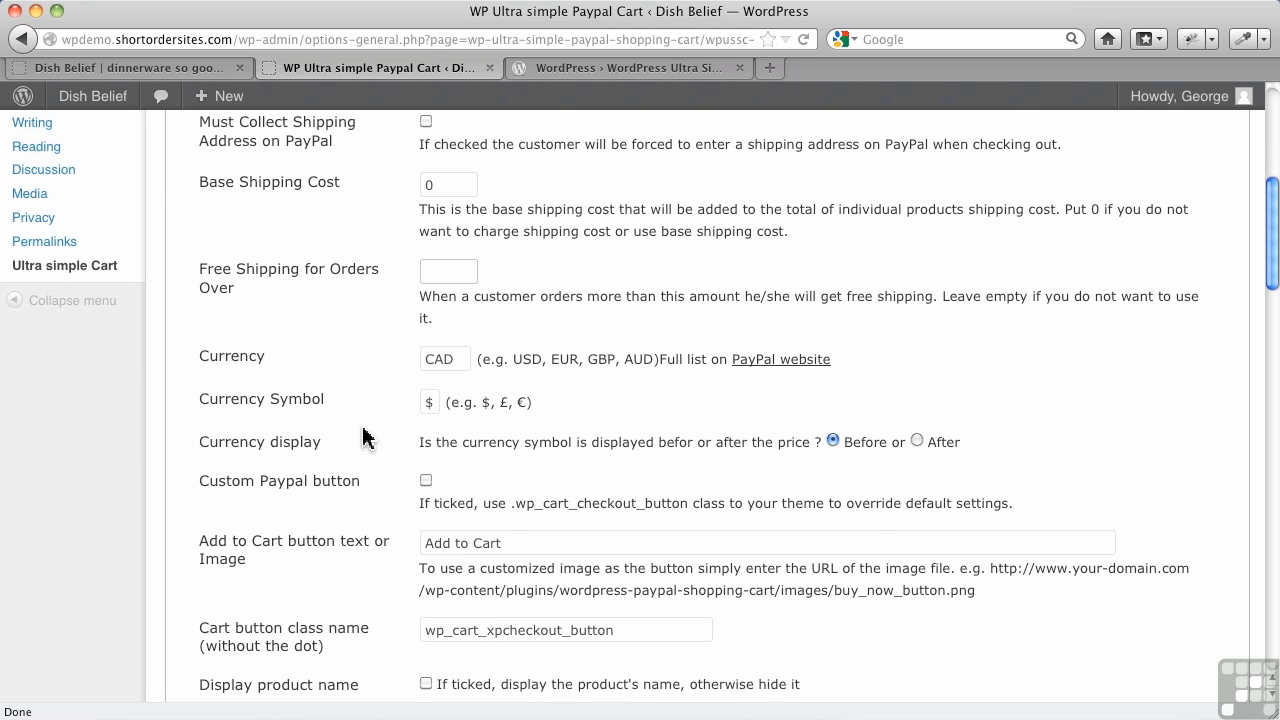
mouse_move(816, 440)
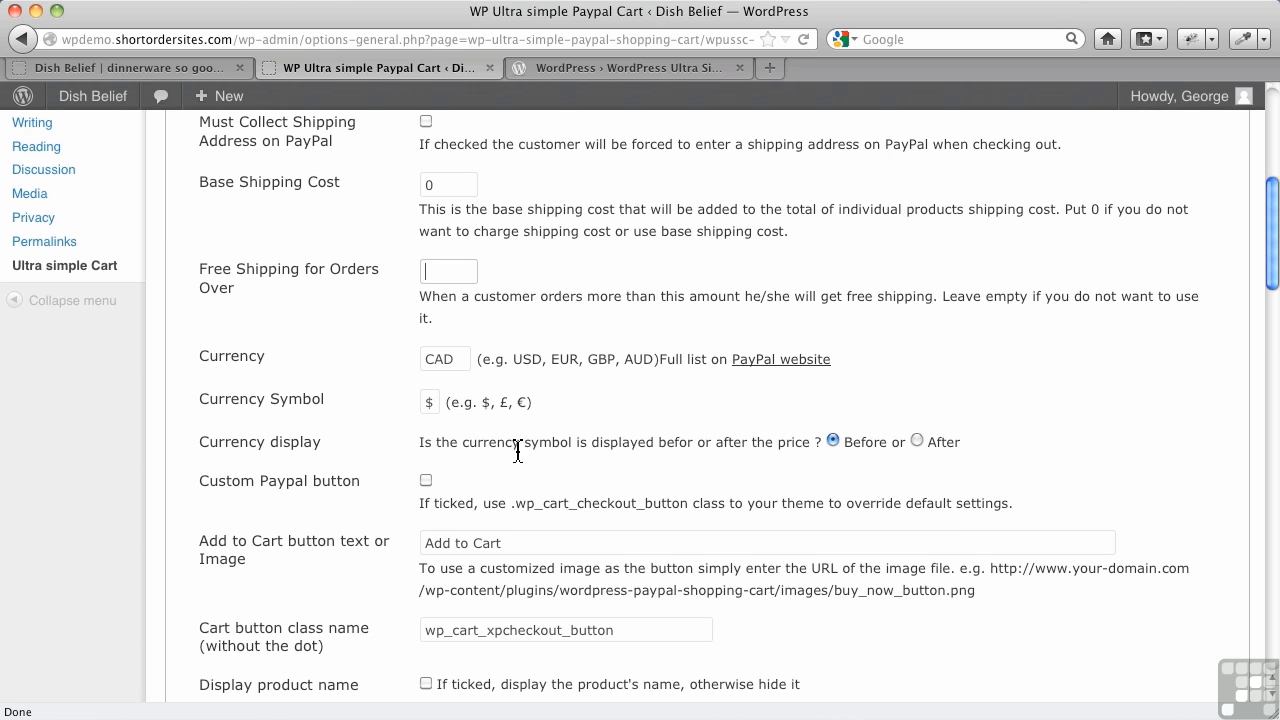
scroll(down, 3)
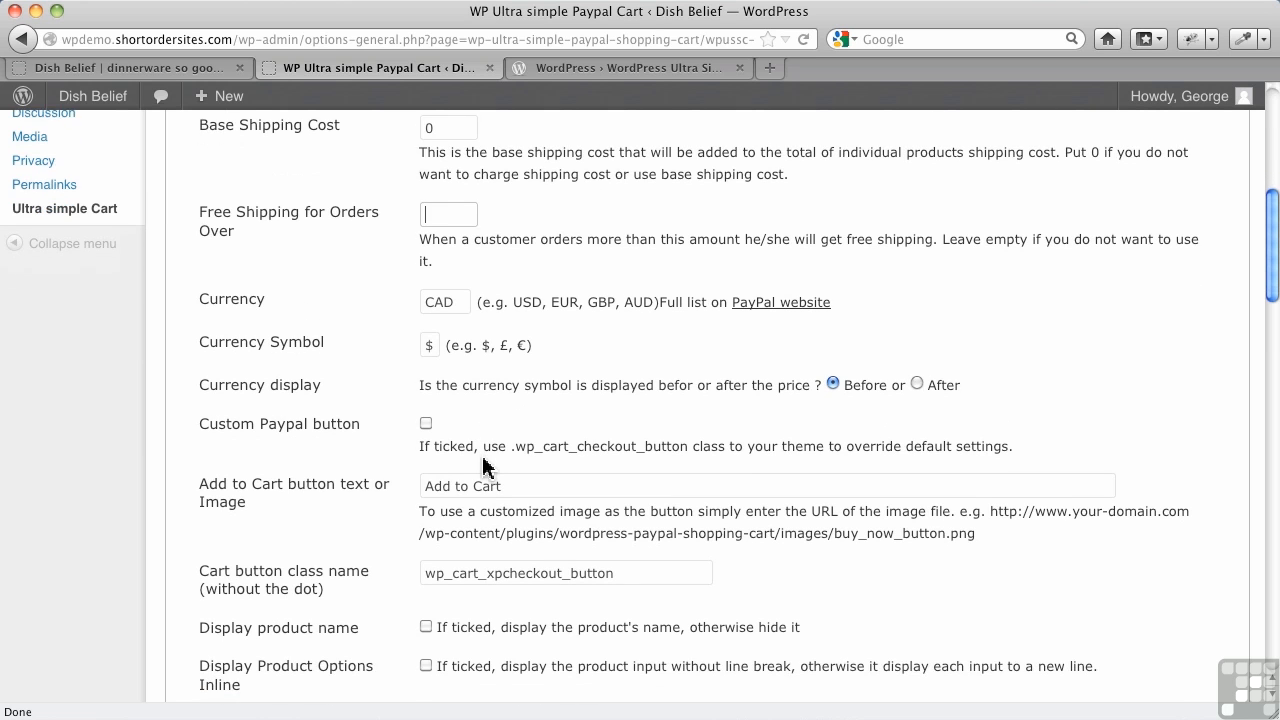
scroll(down, 3)
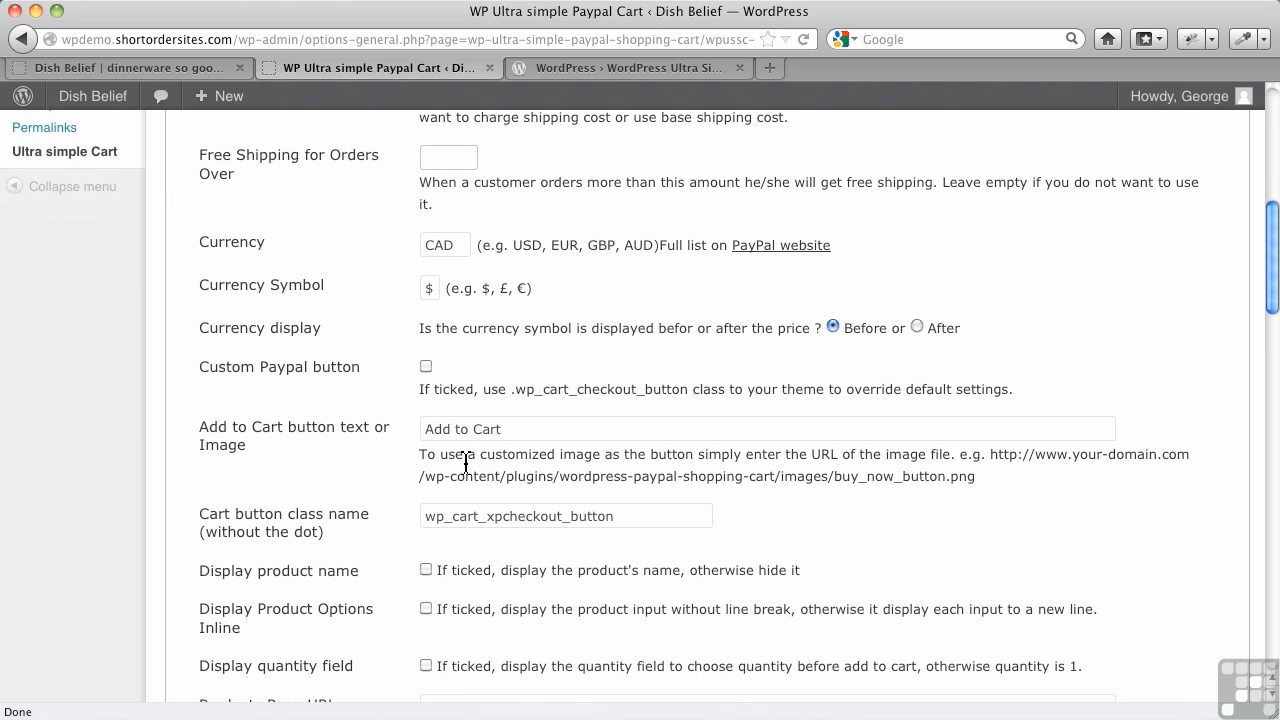
mouse_move(316, 504)
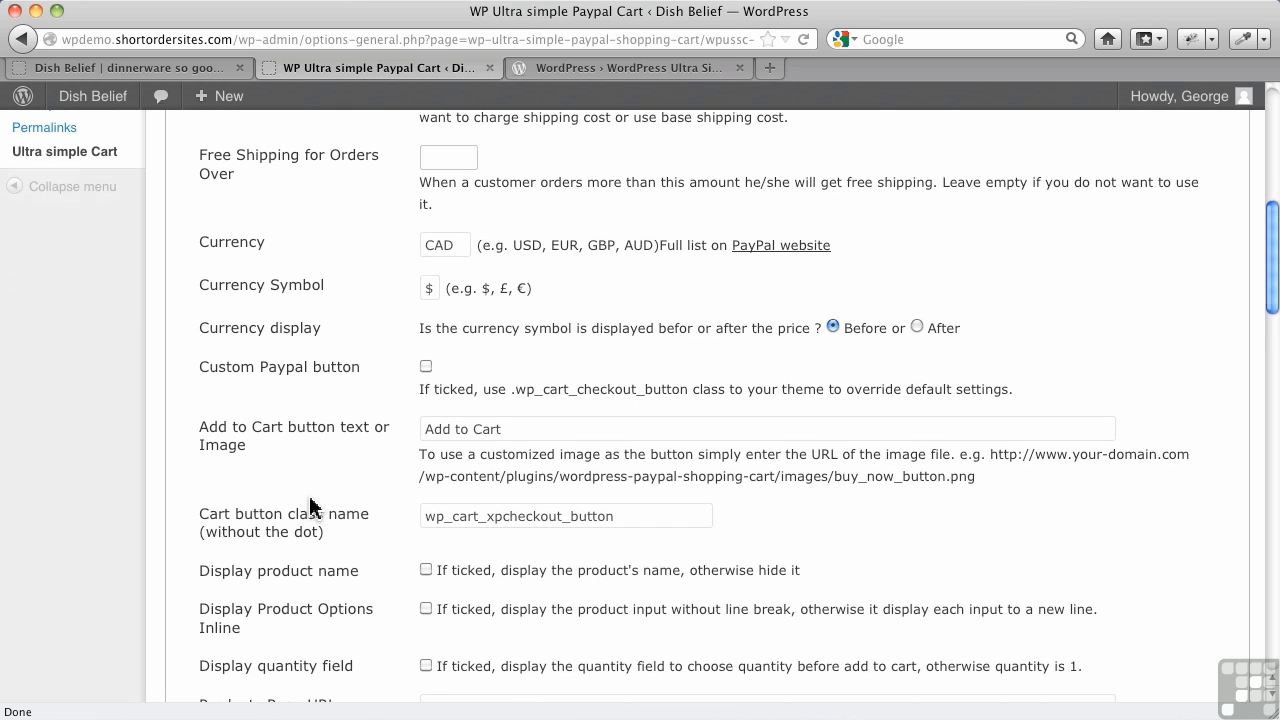
click(448, 156)
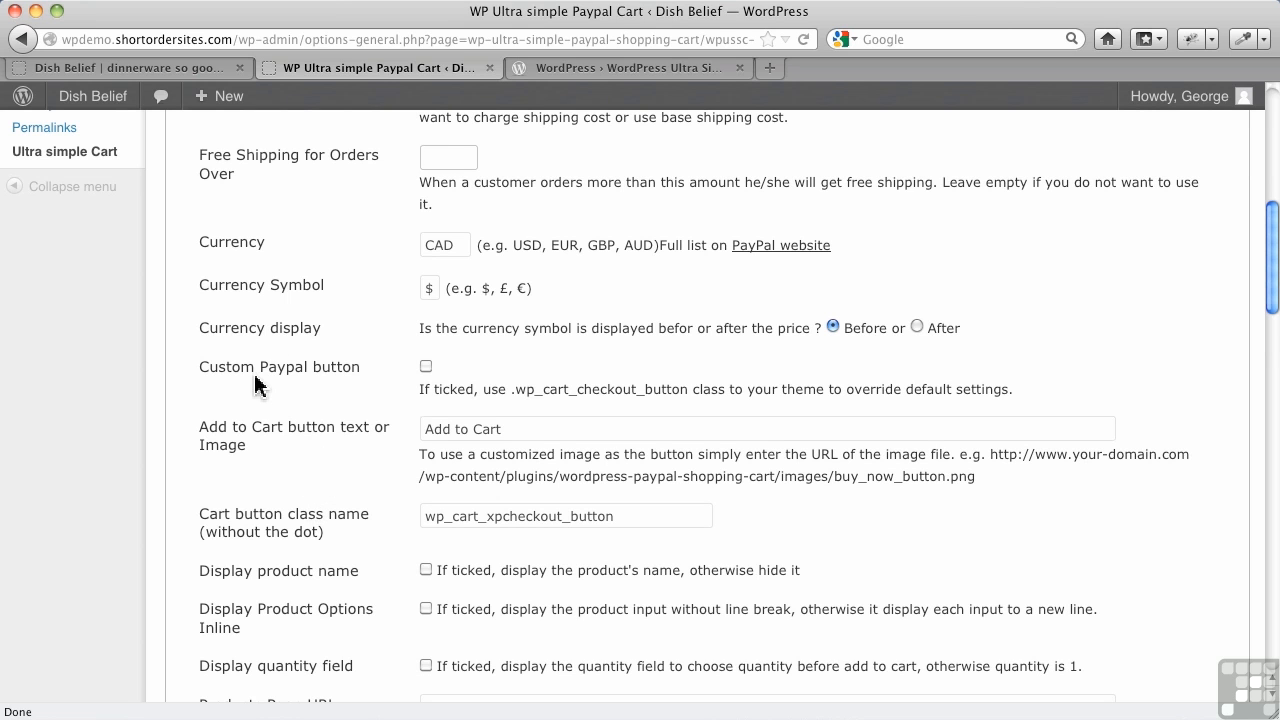
click(448, 156)
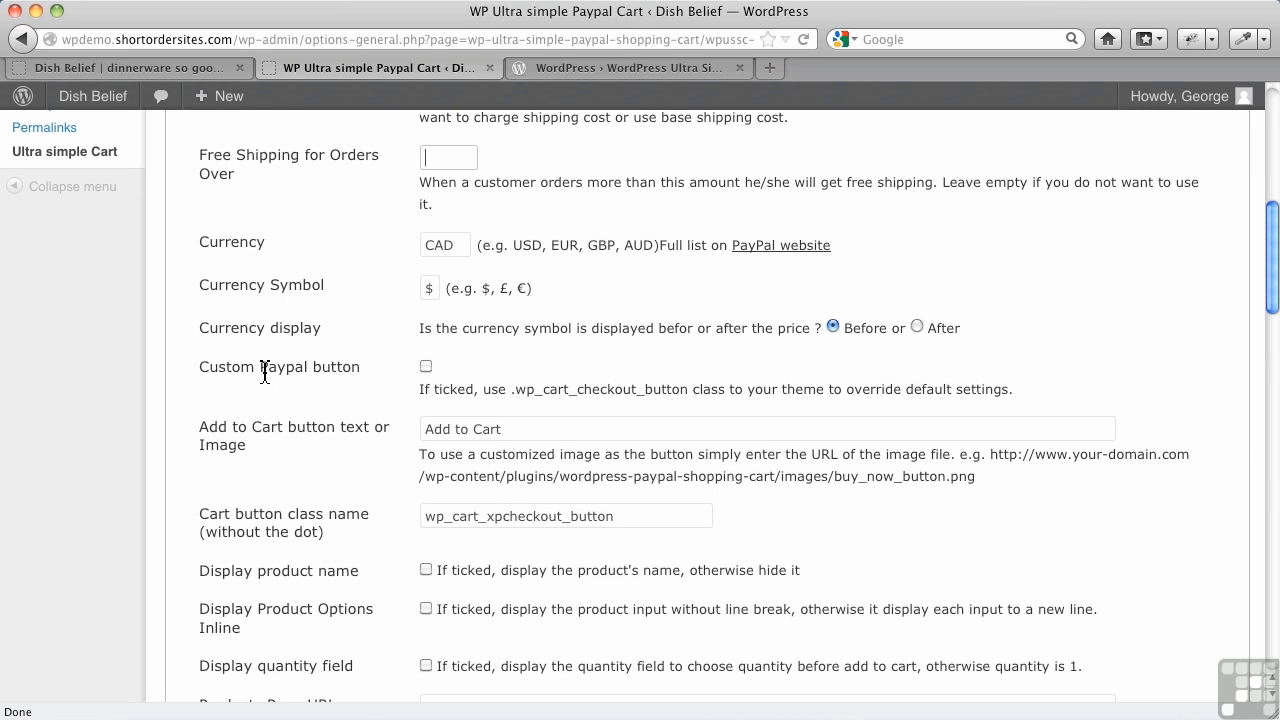
mouse_move(272, 430)
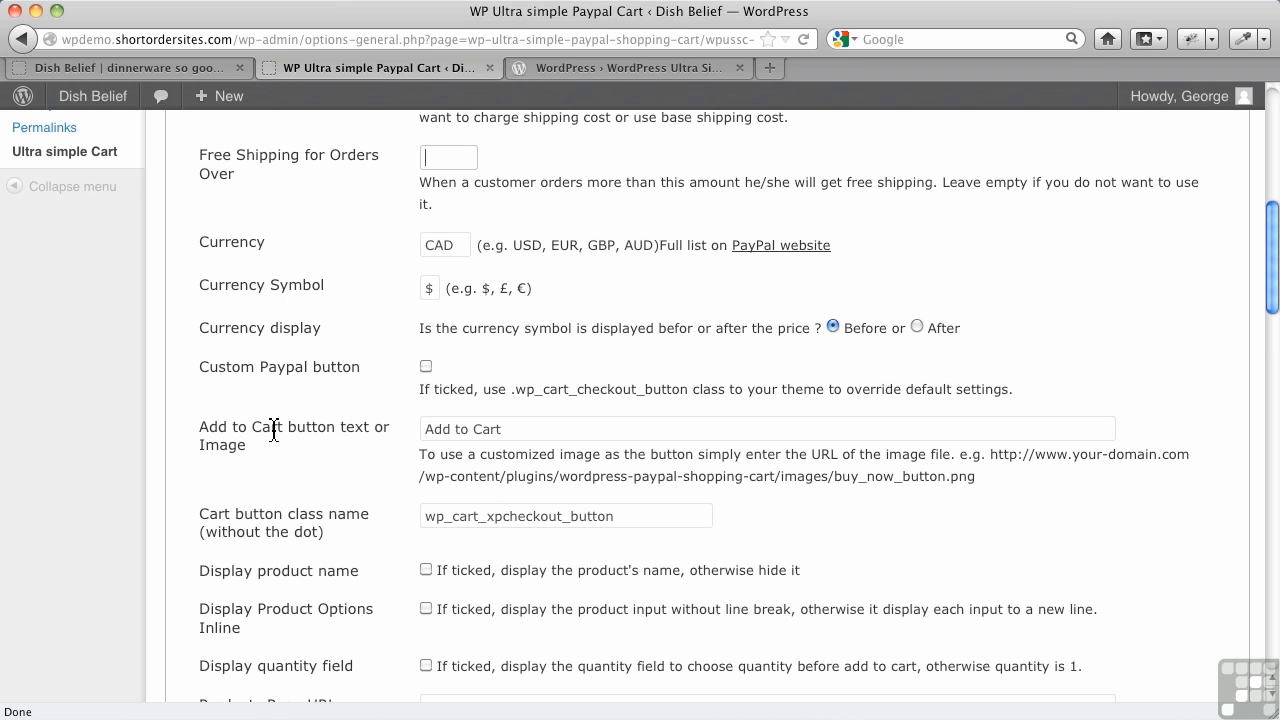
scroll(down, 3)
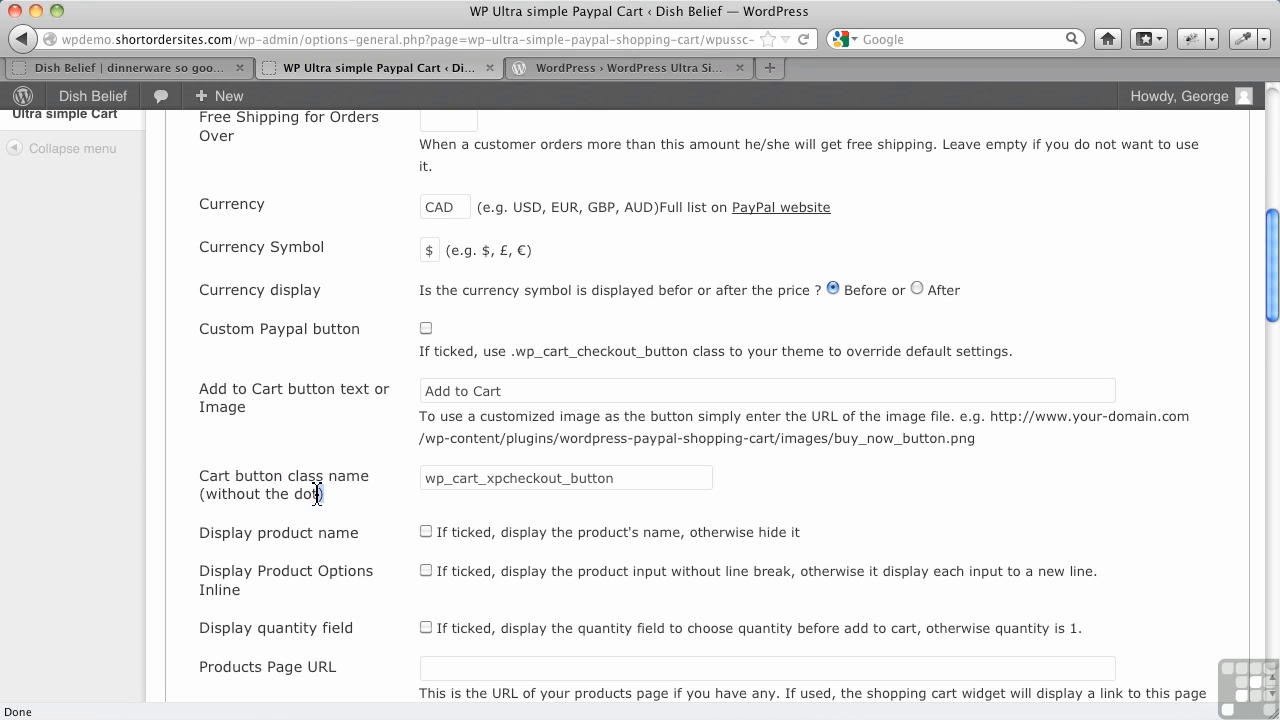
double_click(284, 476)
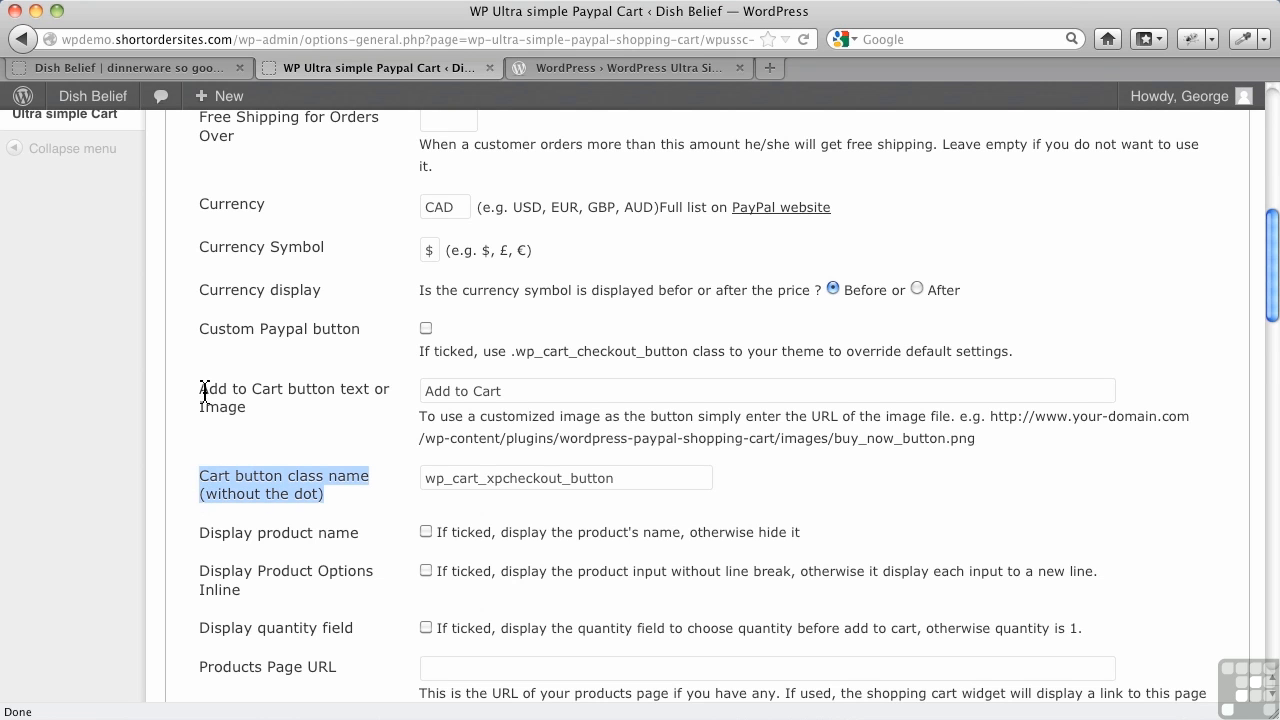
mouse_move(450, 332)
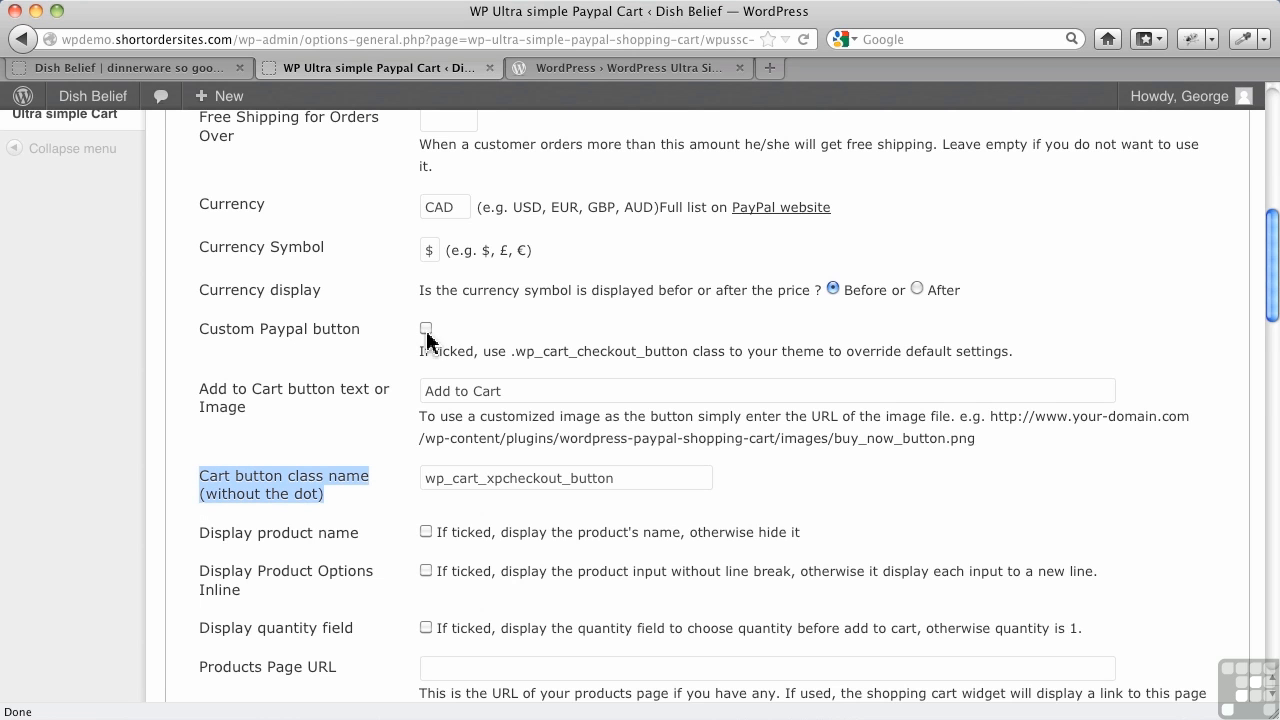
mouse_move(388, 448)
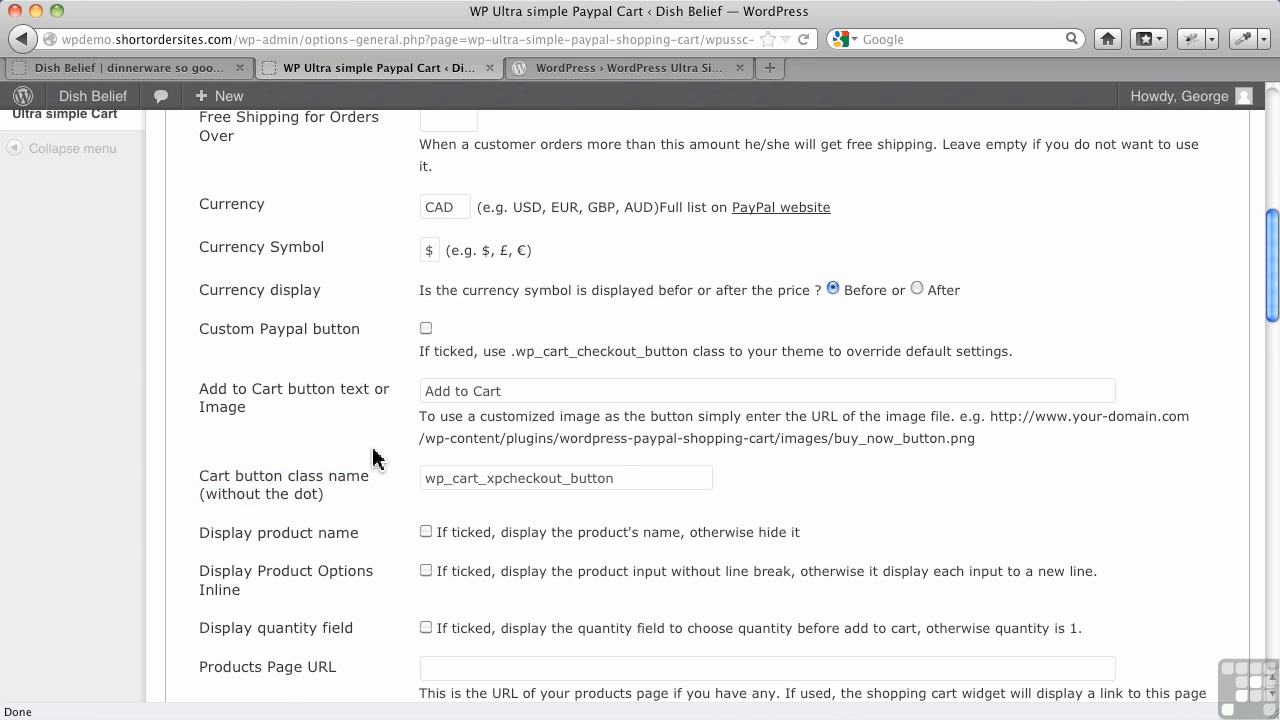
scroll(down, 3)
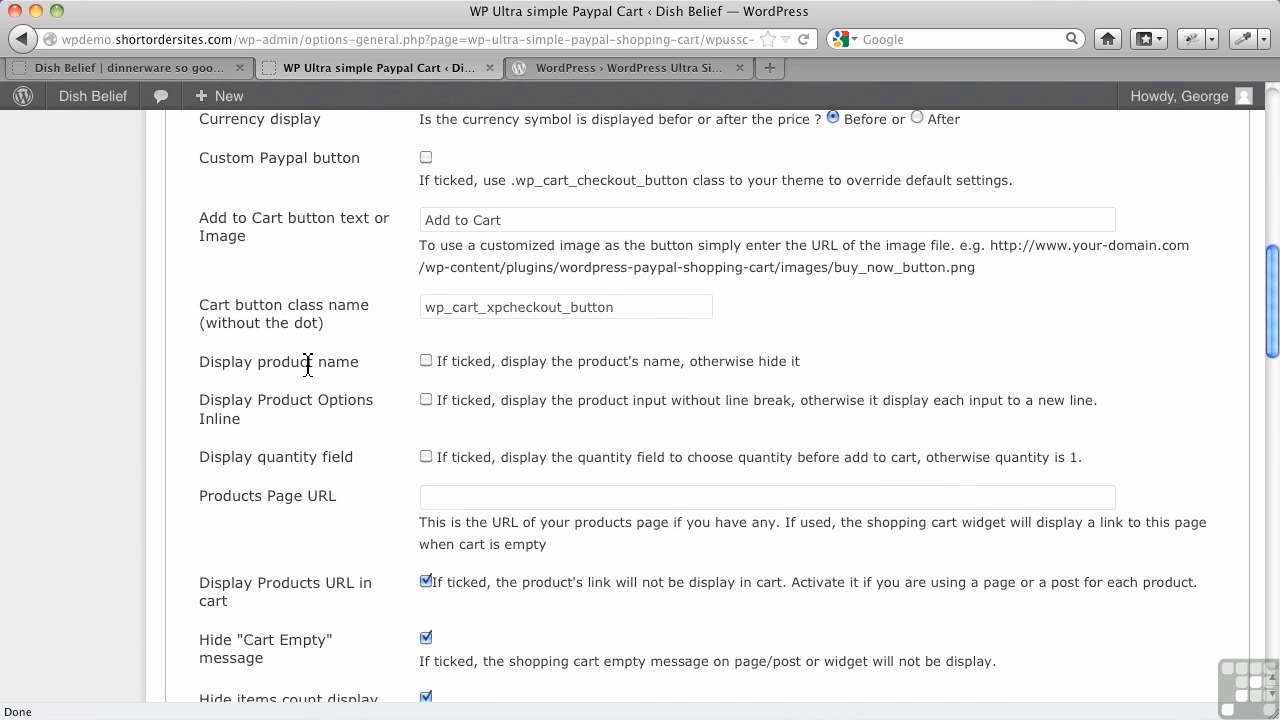
mouse_move(398, 374)
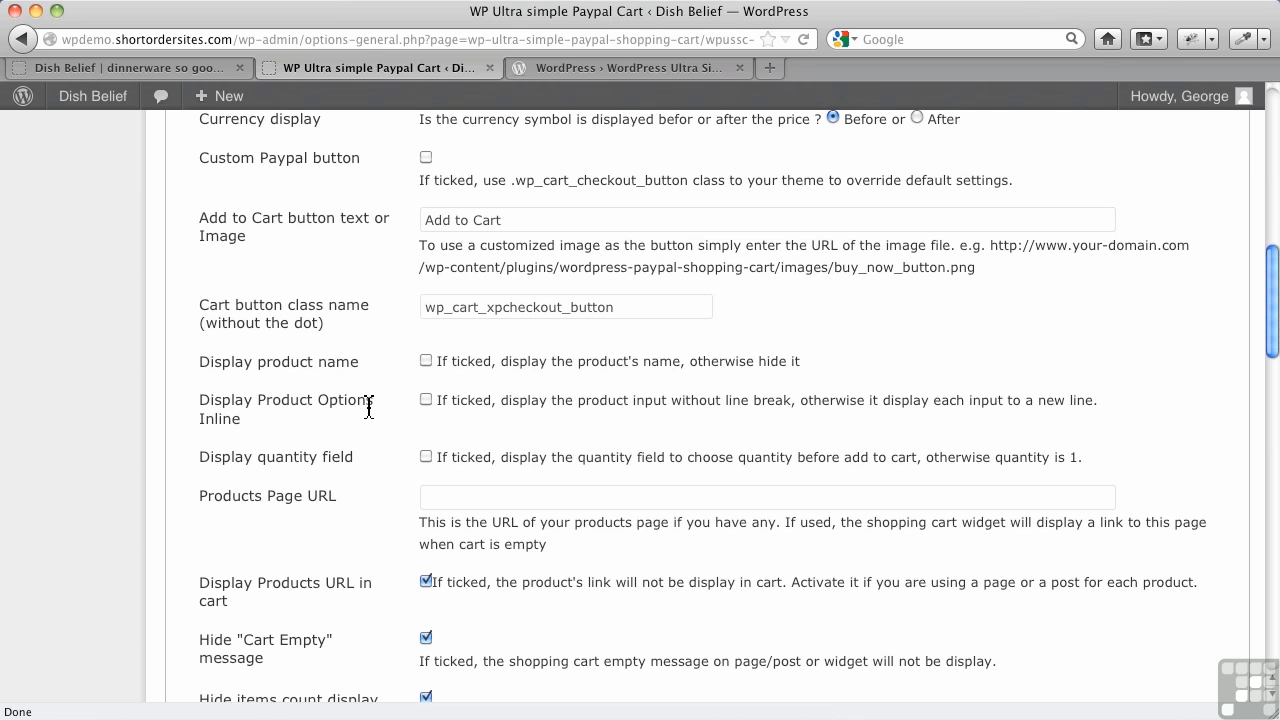
mouse_move(320, 424)
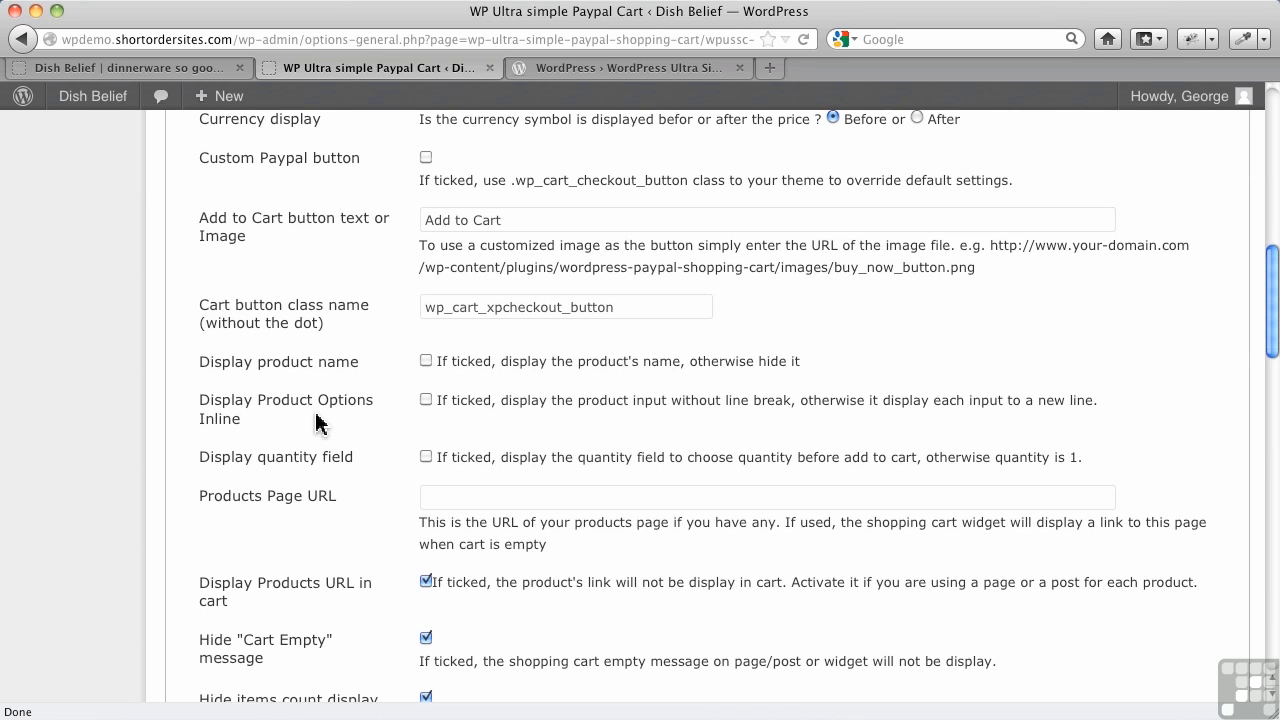
mouse_move(276, 420)
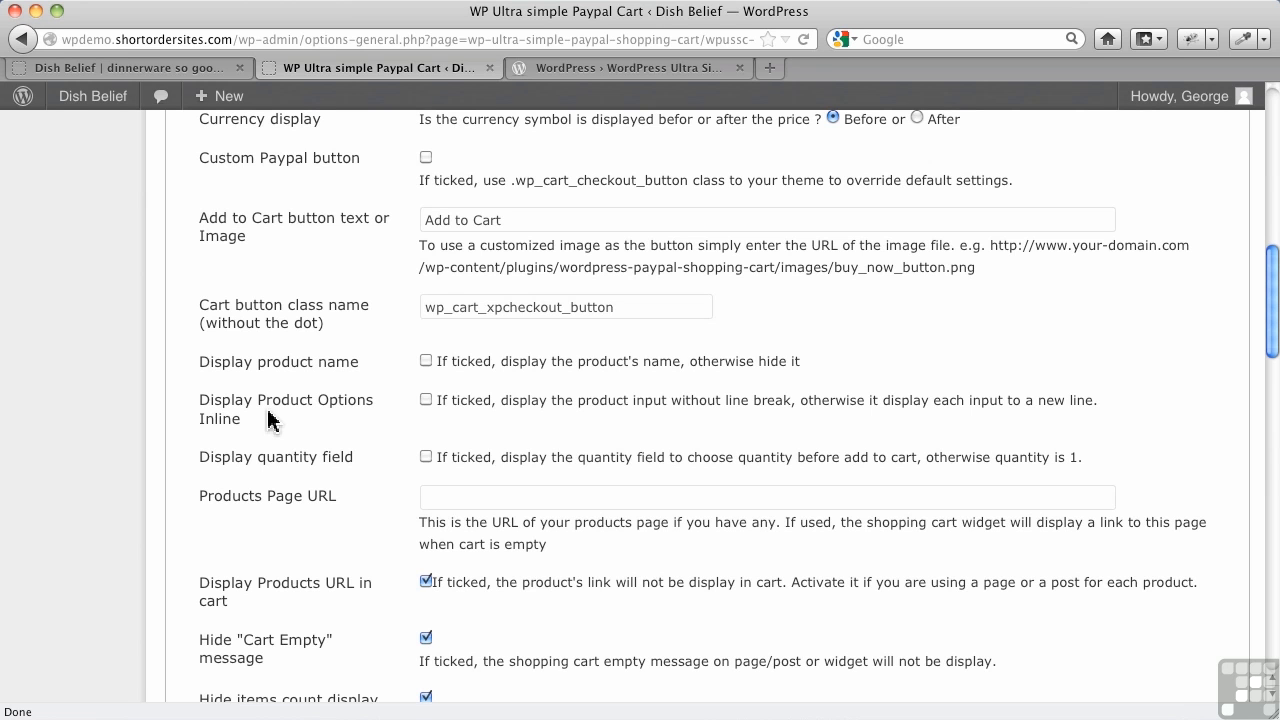
mouse_move(432, 410)
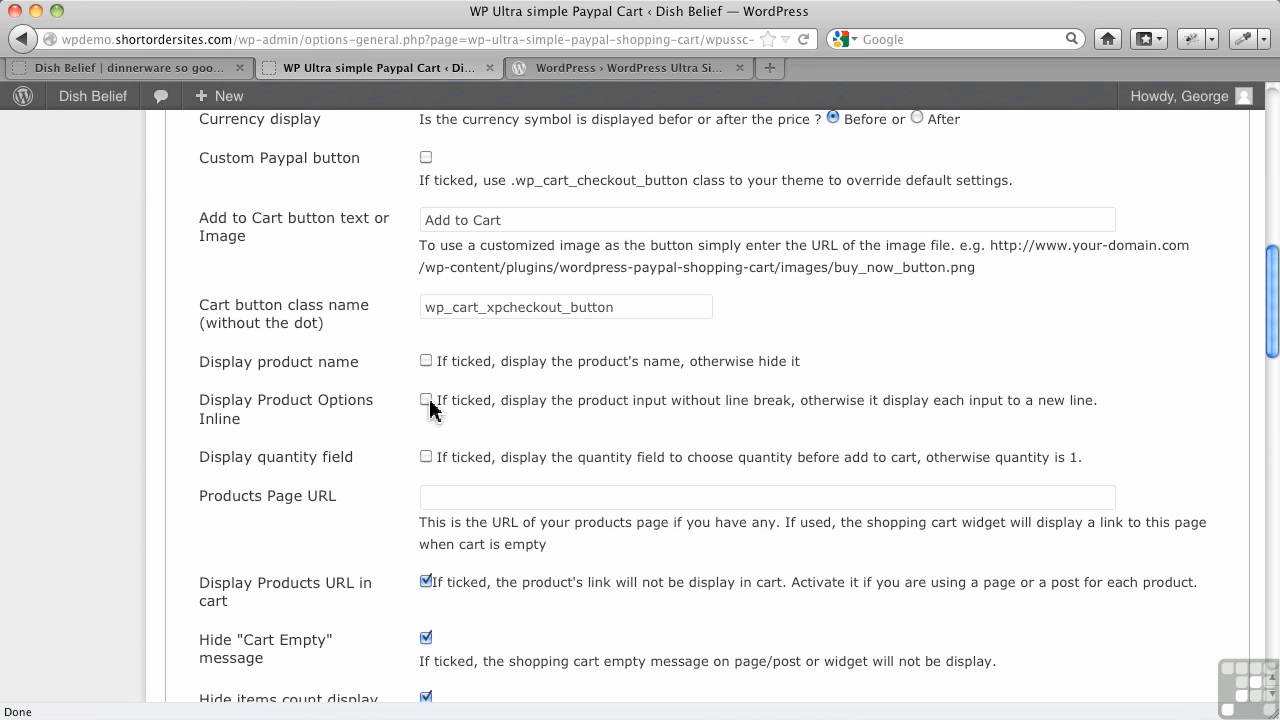
mouse_move(516, 480)
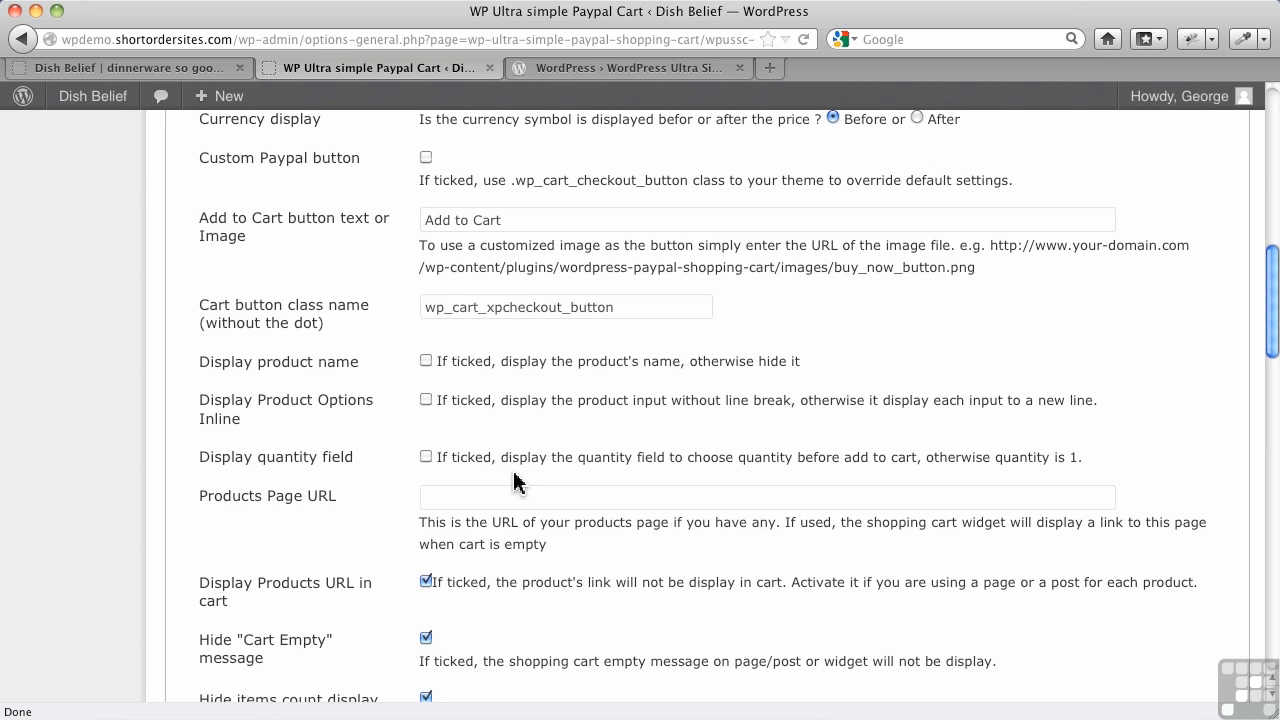
mouse_move(484, 482)
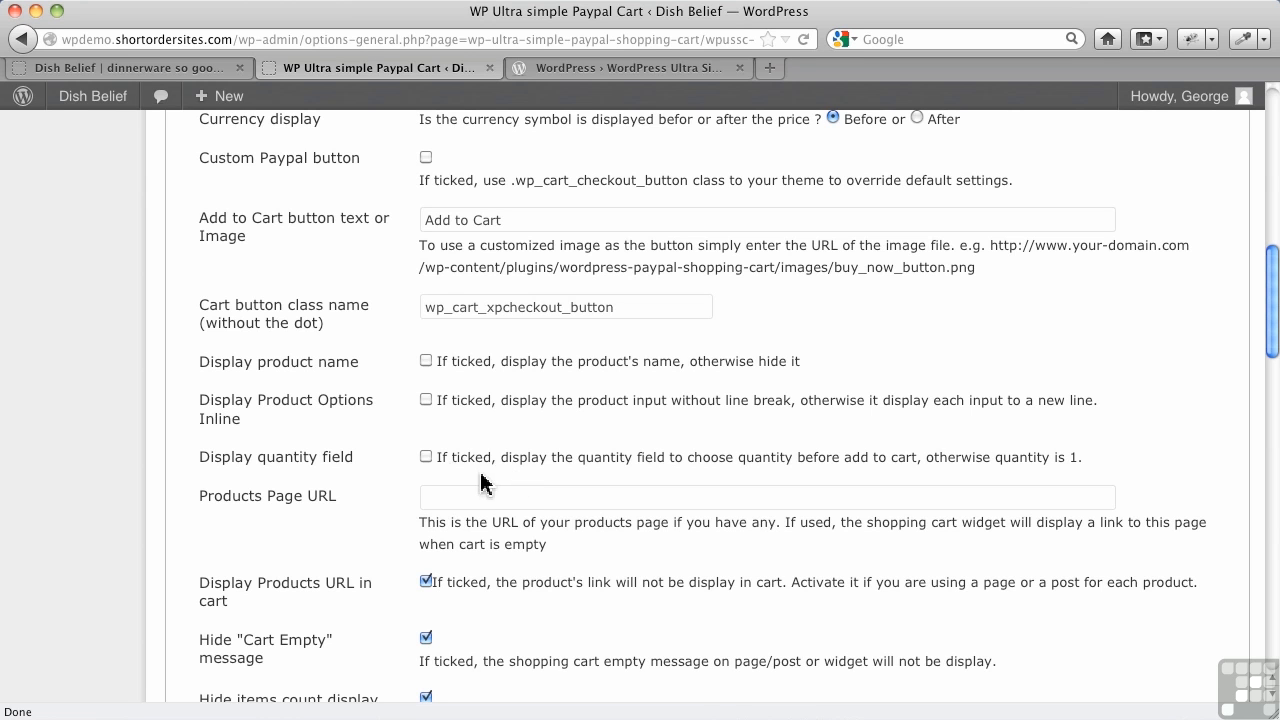
mouse_move(344, 468)
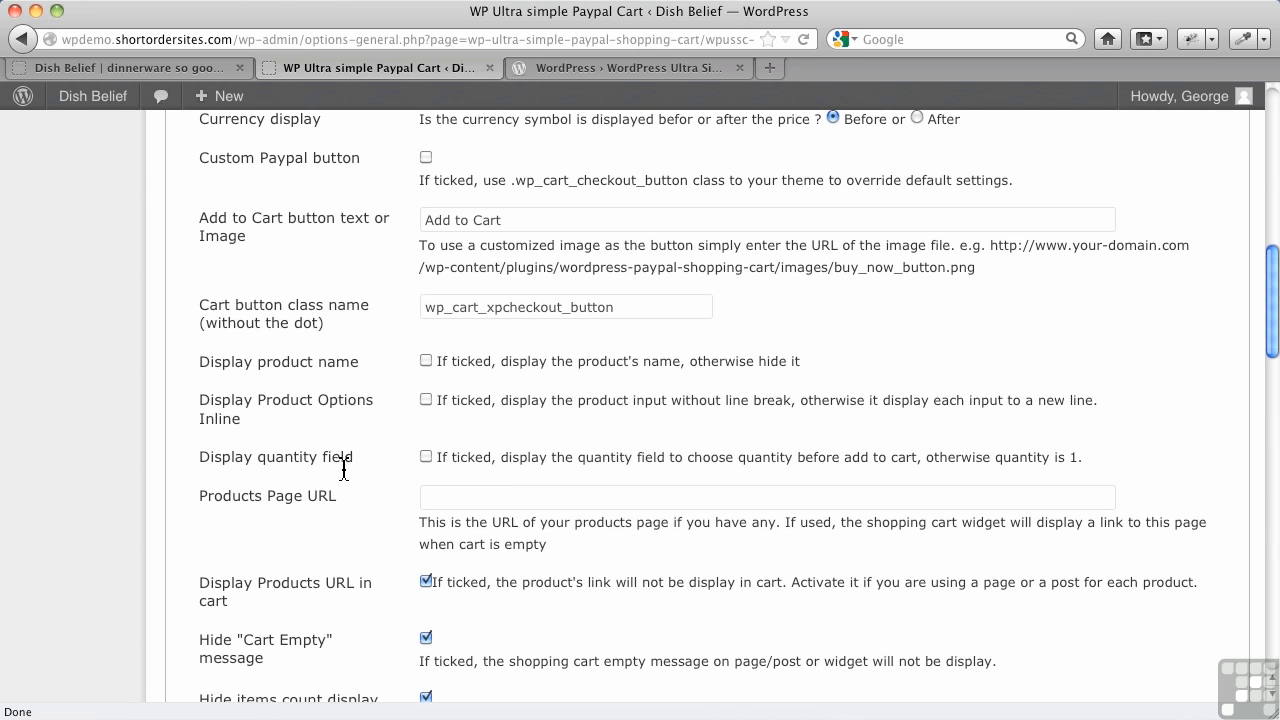
mouse_move(370, 468)
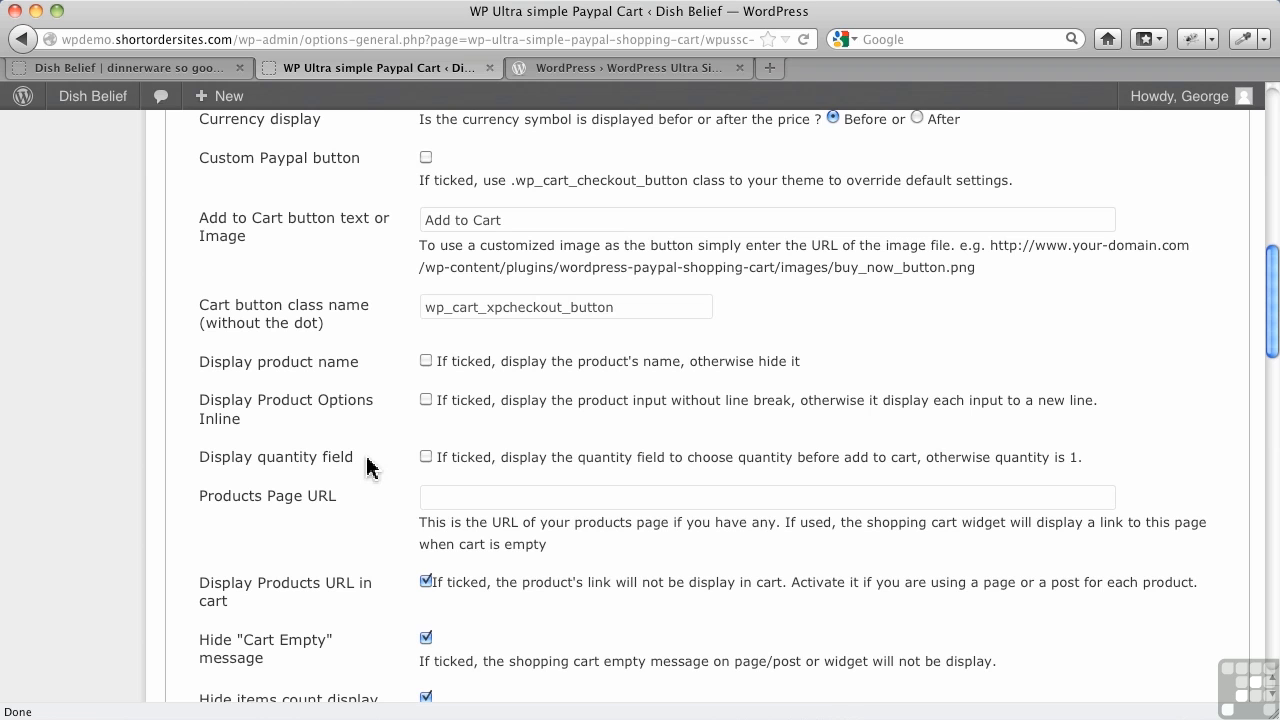
mouse_move(416, 468)
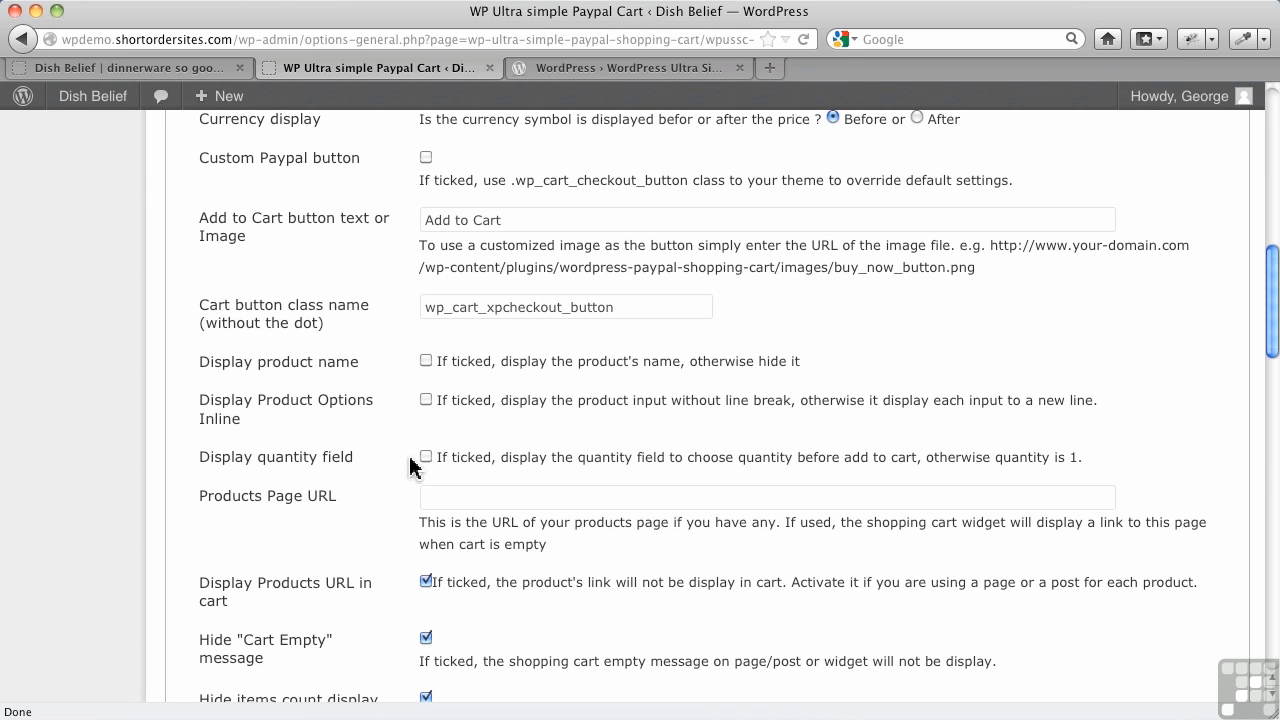